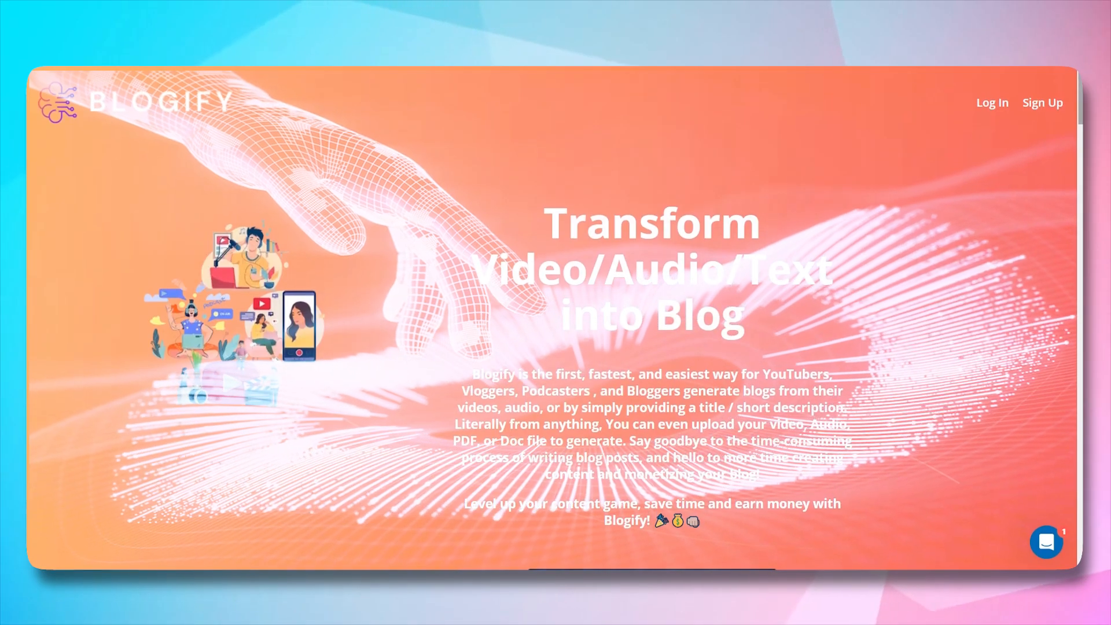
- Scroll through the Blogify landing page and blog settings form down to the My Blogs list of 209 blogs
scroll("down", 3)
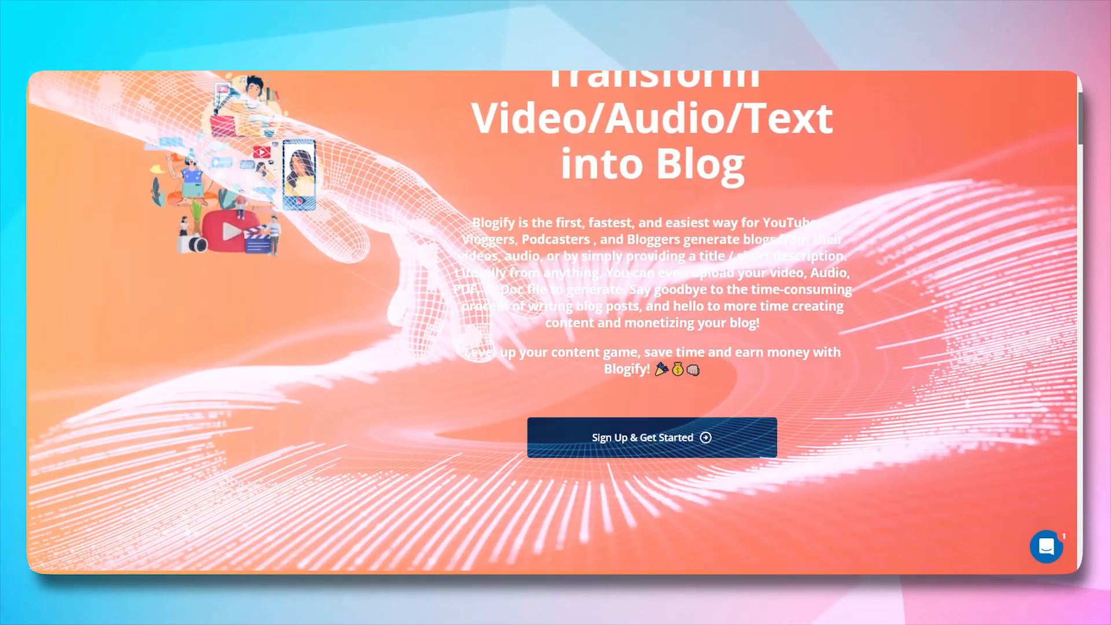
scroll("down", 3)
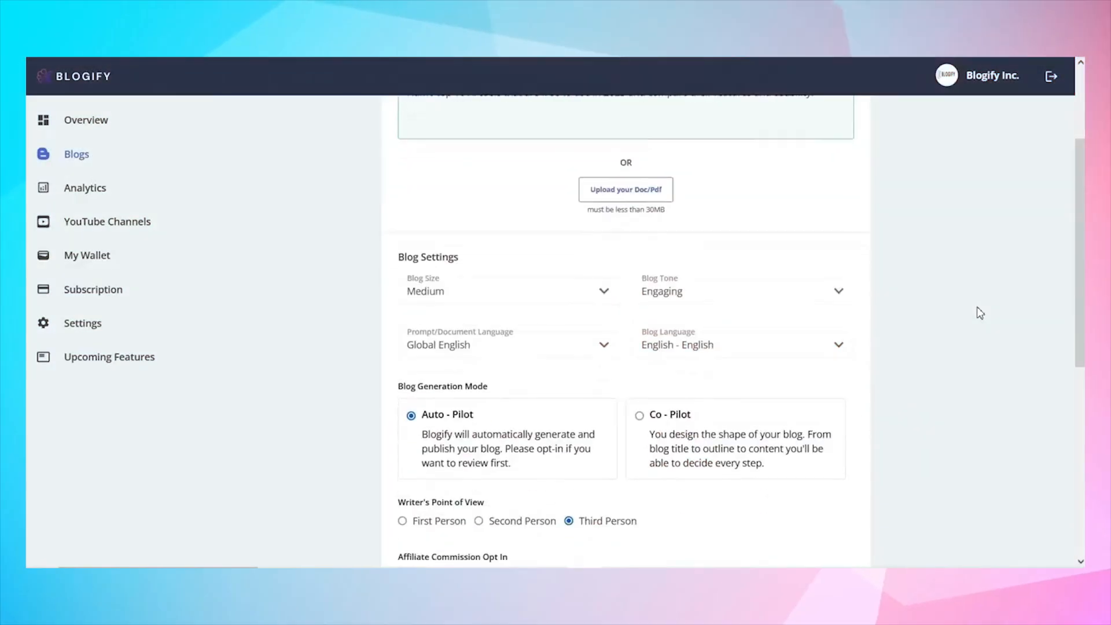
scroll("down", 3)
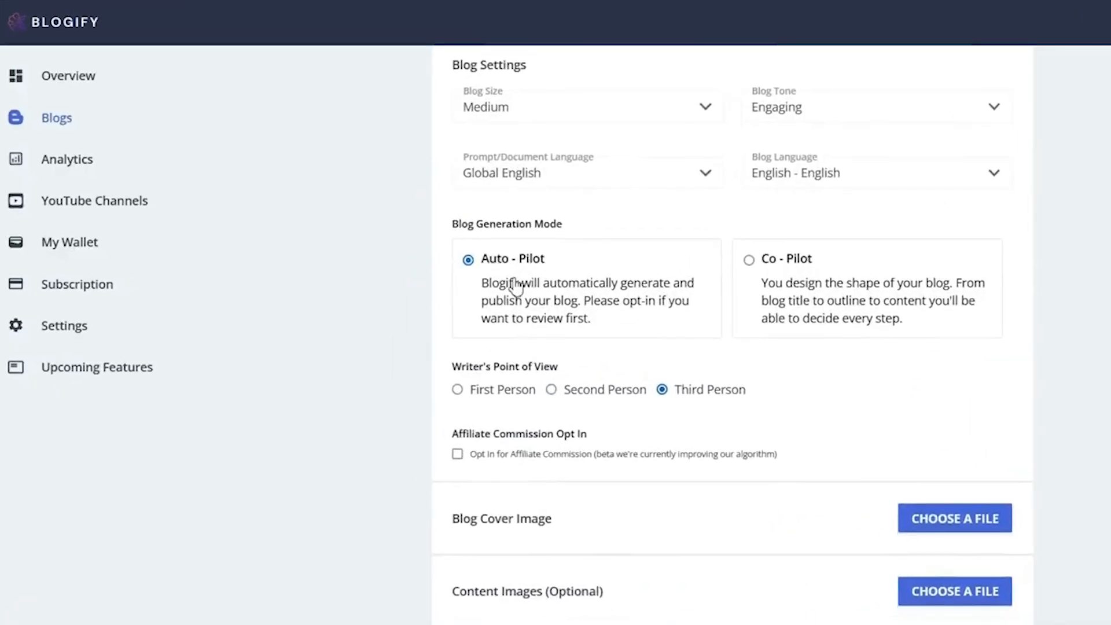
scroll("down", 3)
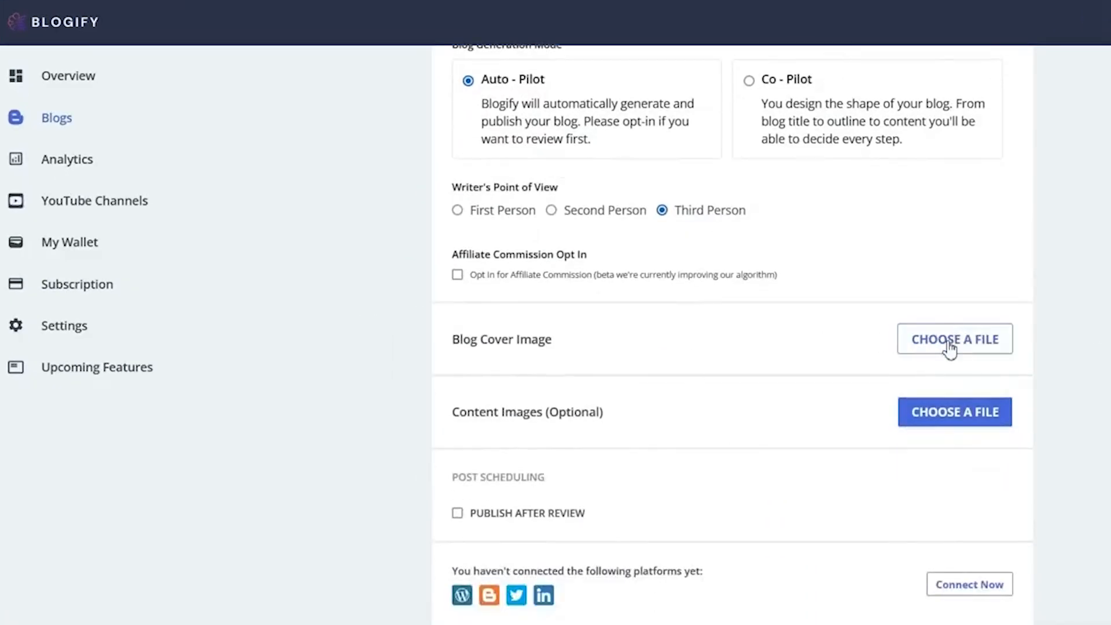
scroll("down", 3)
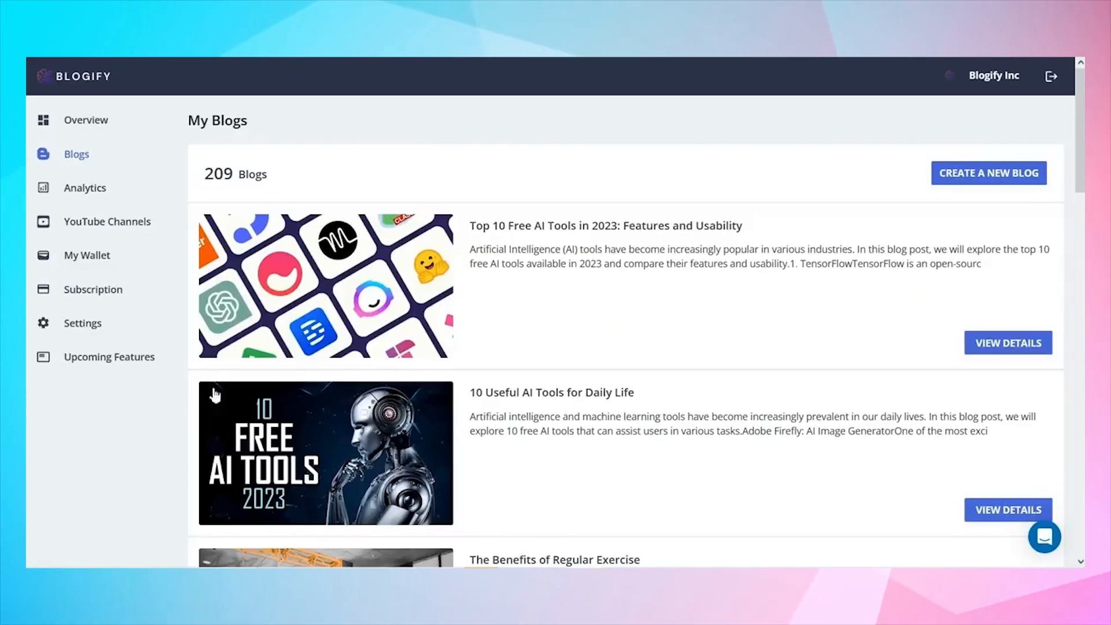
- Edit and save a stored blog, then return to the My Blogs list
left_click(1007, 509)
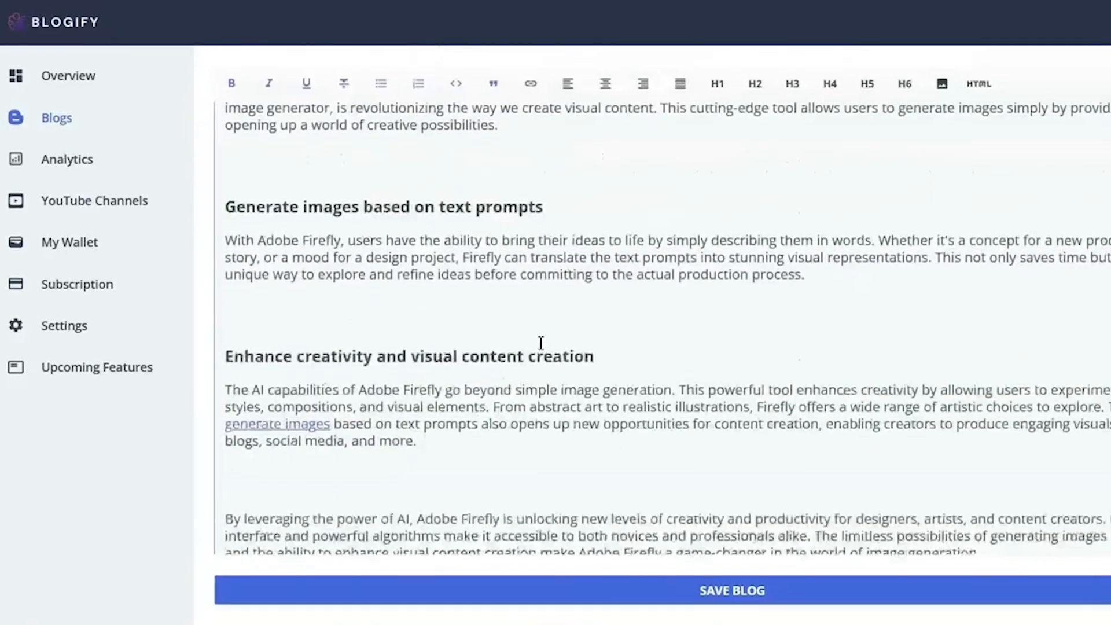
left_click(732, 590)
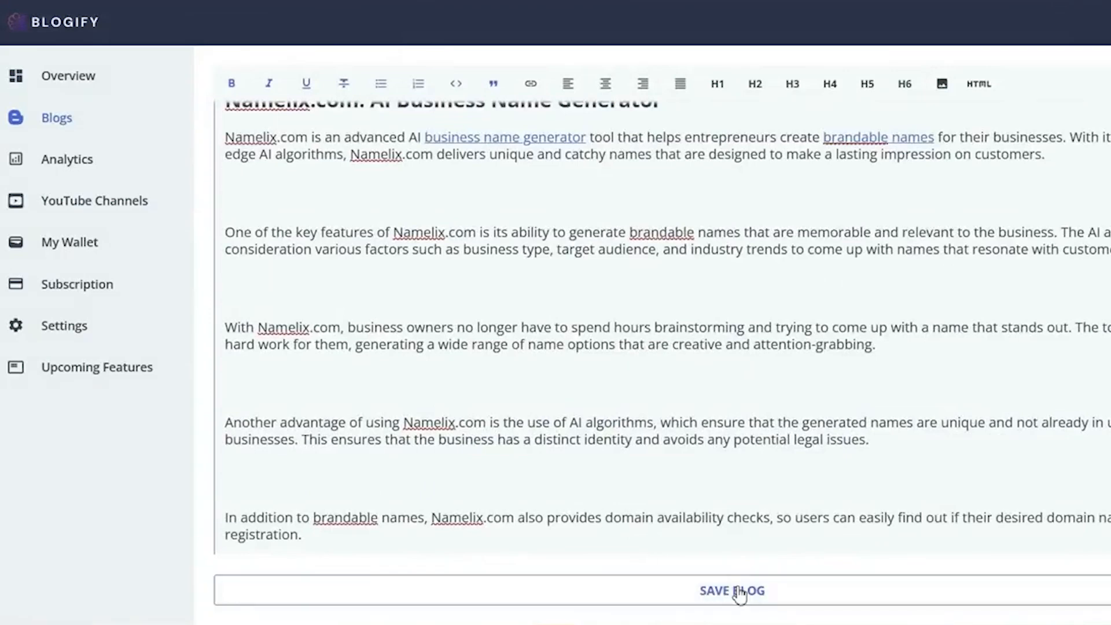
left_click(732, 591)
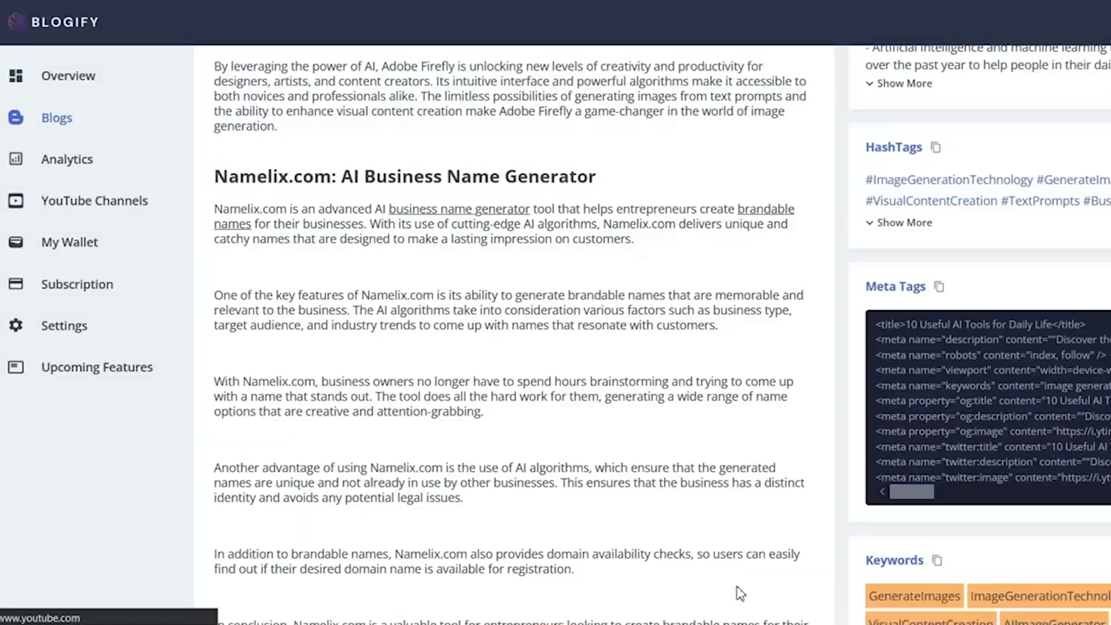
left_click(56, 117)
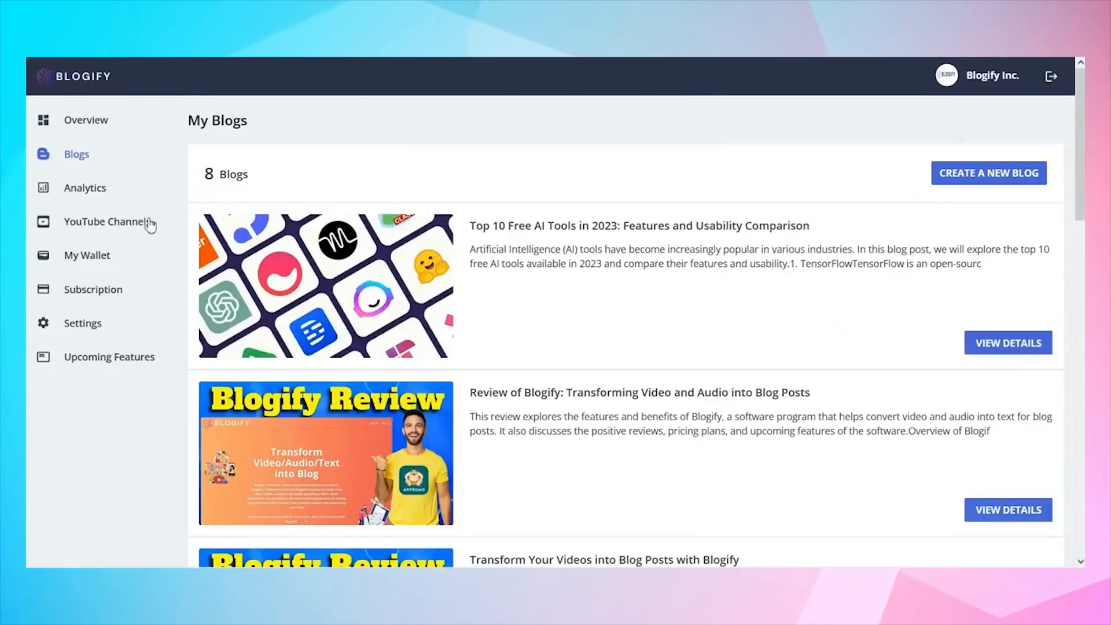
- Look at YouTube Channels and a Co-Pilot outline, ending on the Overview dashboard with 19 credits
left_click(107, 221)
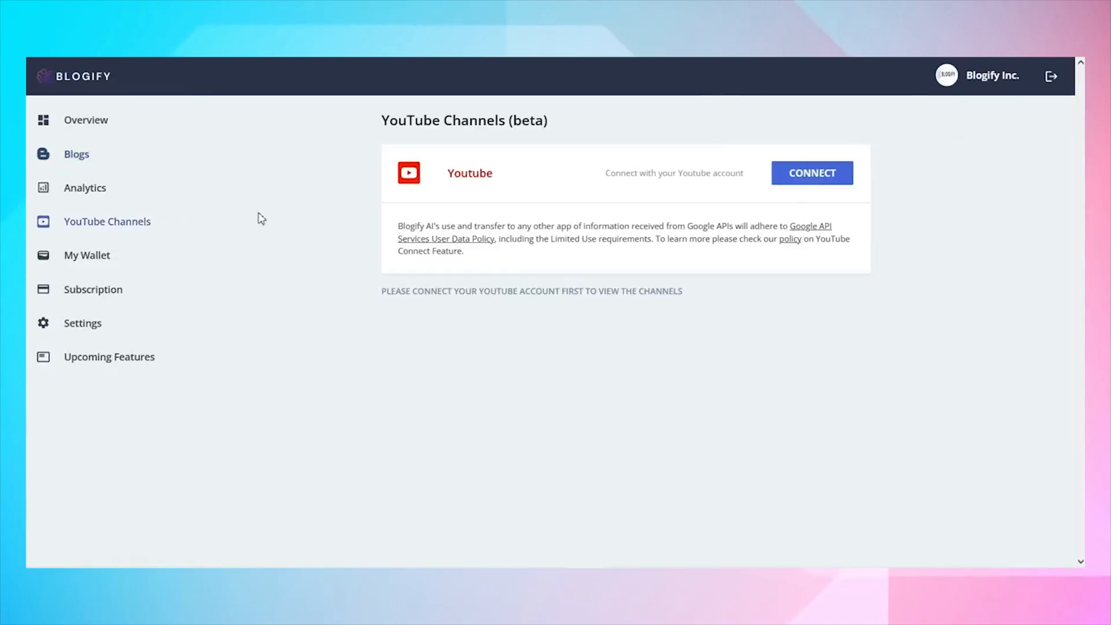
left_click(76, 153)
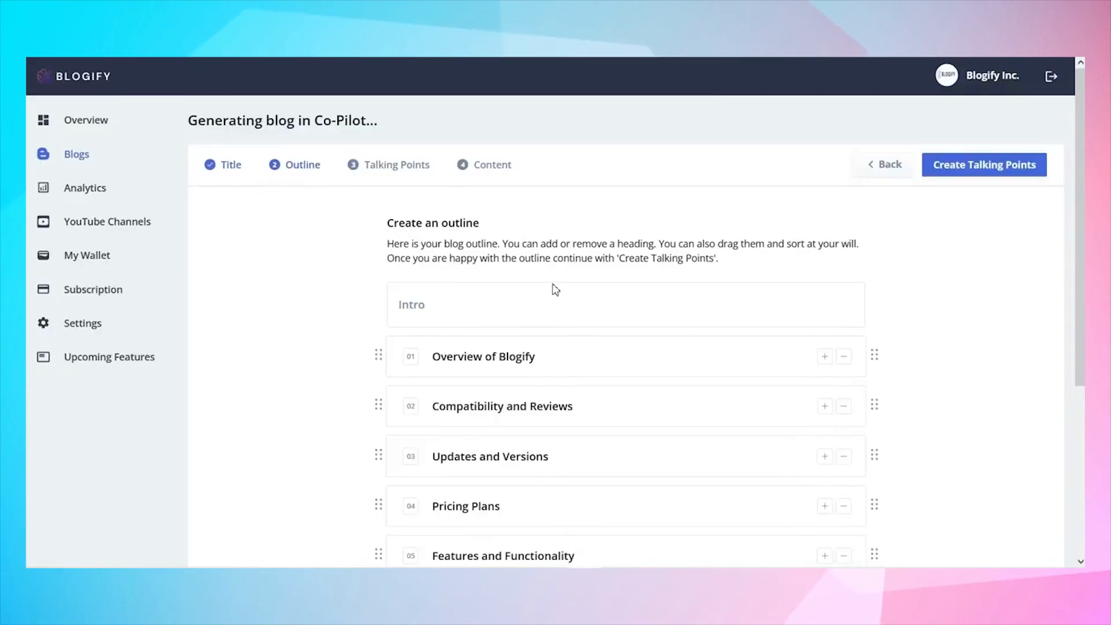
mouse_move(557, 333)
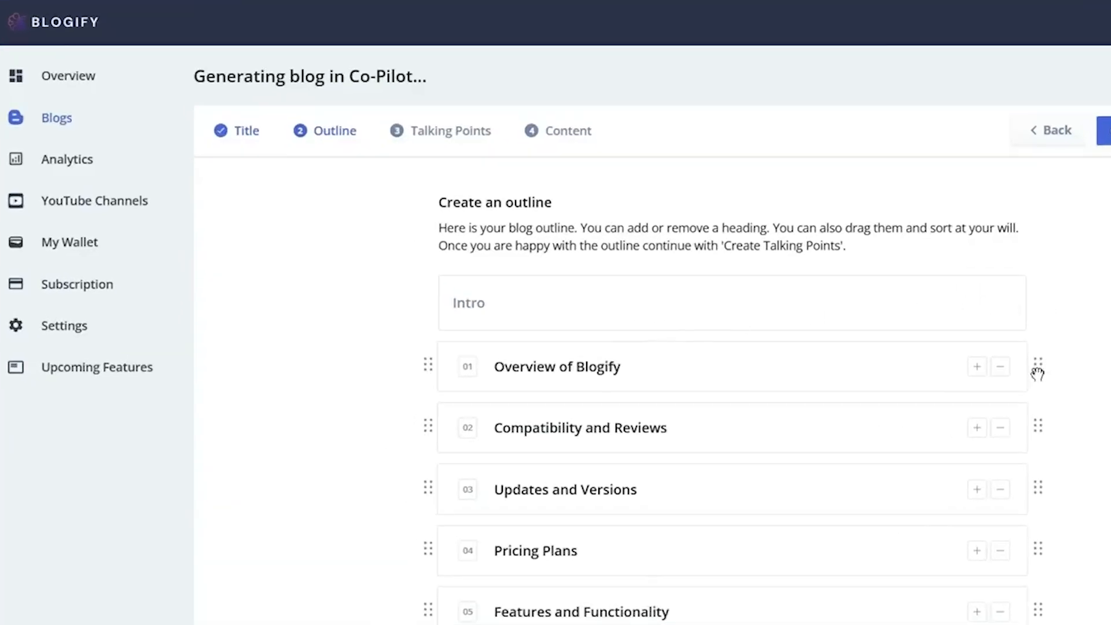
scroll("up", 3)
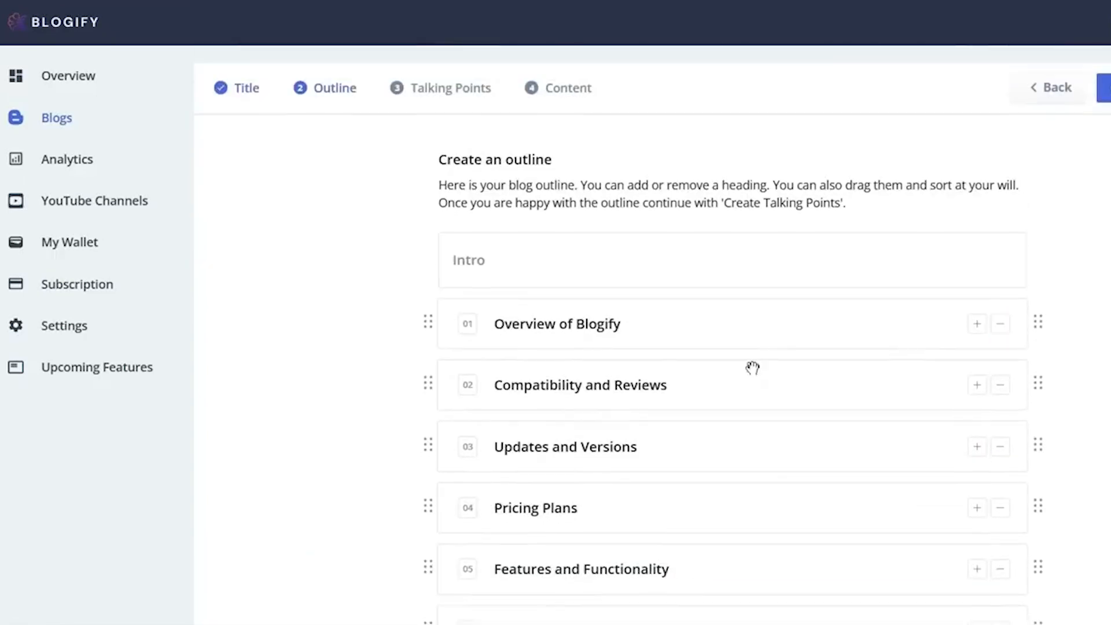
left_click(69, 76)
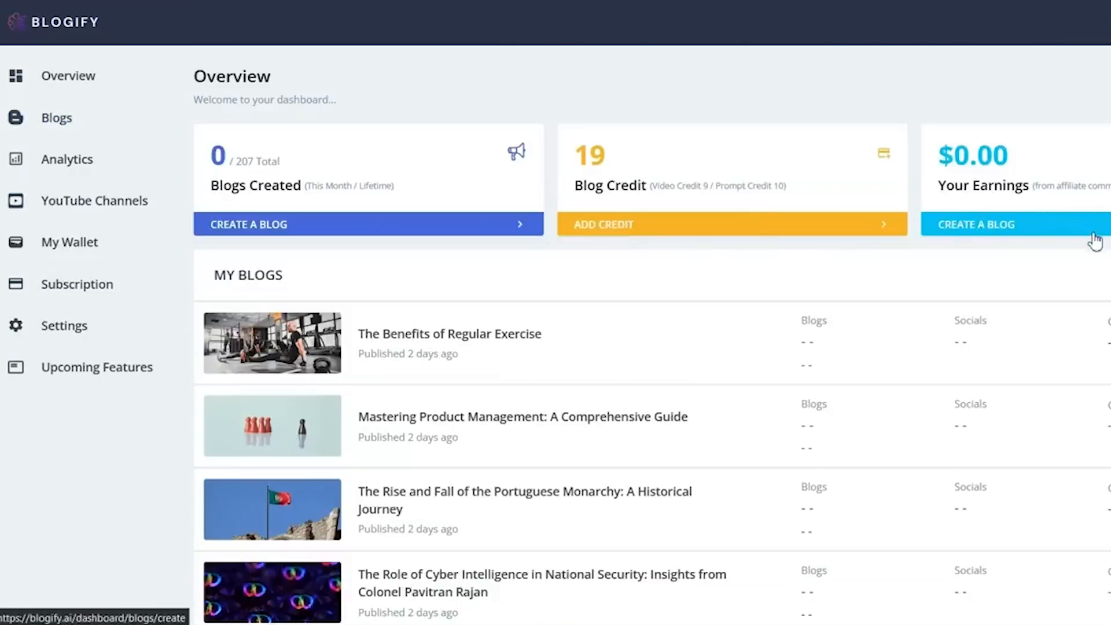
mouse_move(1051, 209)
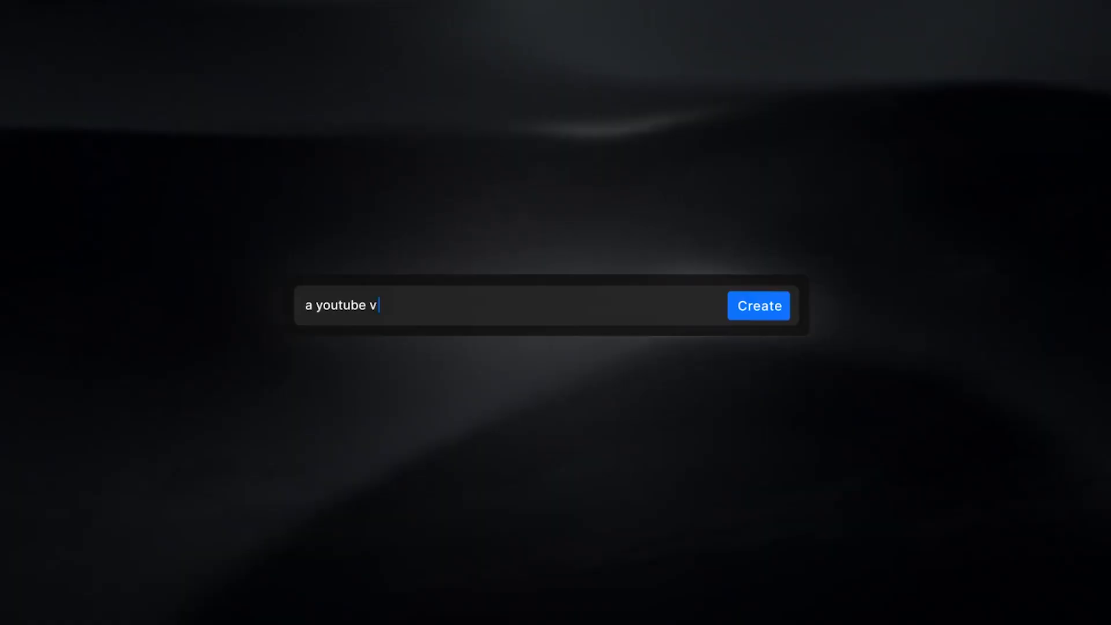
- Generate a video from the prompt about thrilling water sport adventures with locations
type("ideo on thrilling water sport adventures with locations")
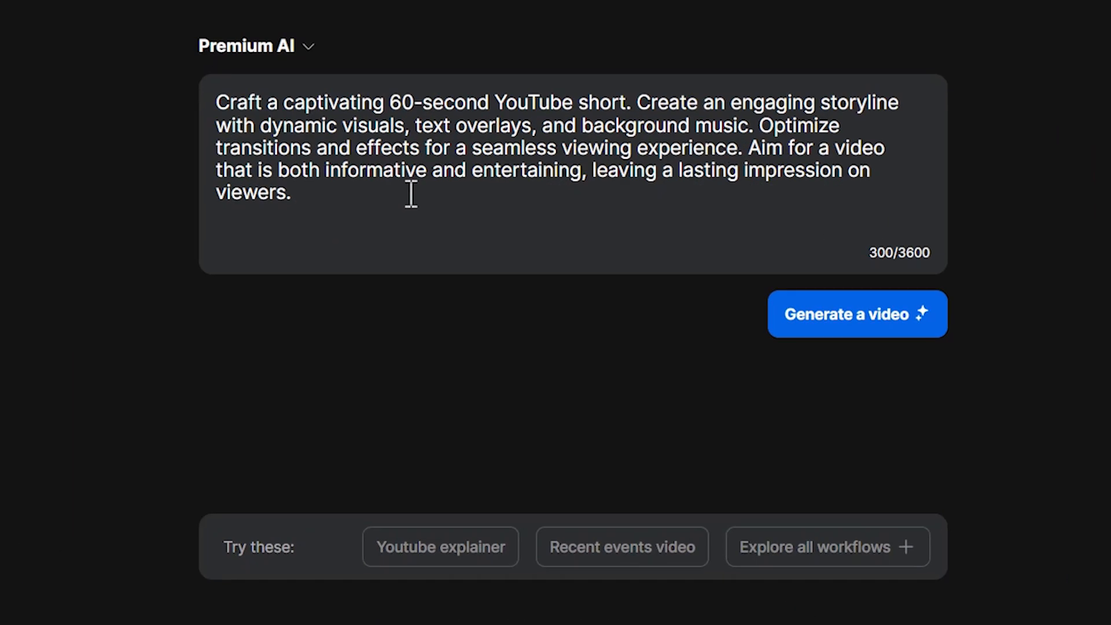
left_click(857, 314)
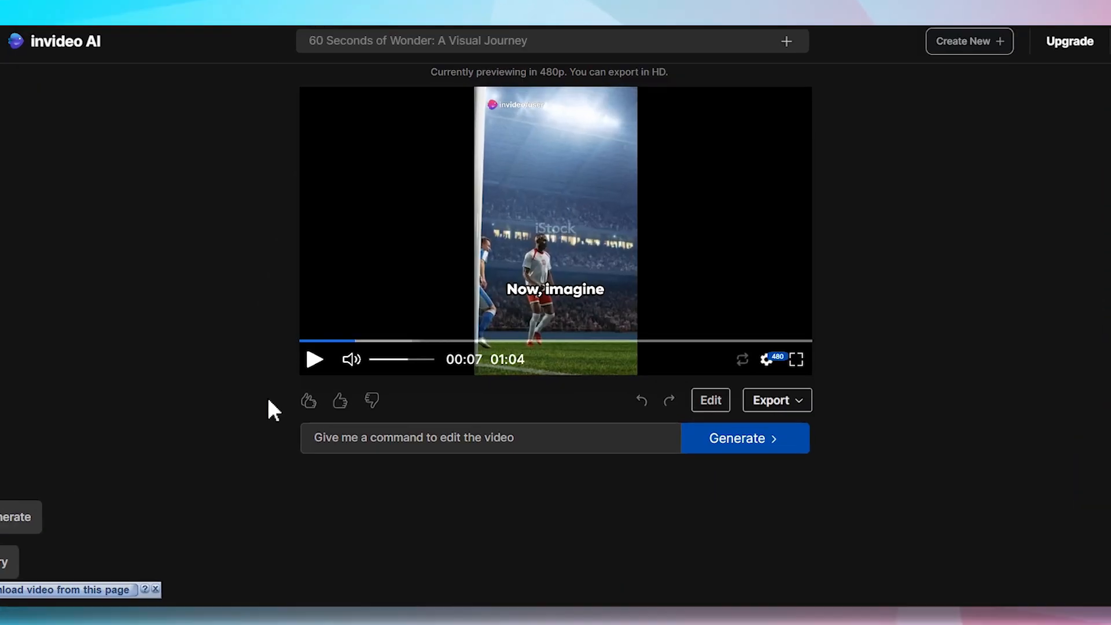
- Request 'replace istock videos with free videos' and review the scene 1 media clips
type("replace ist")
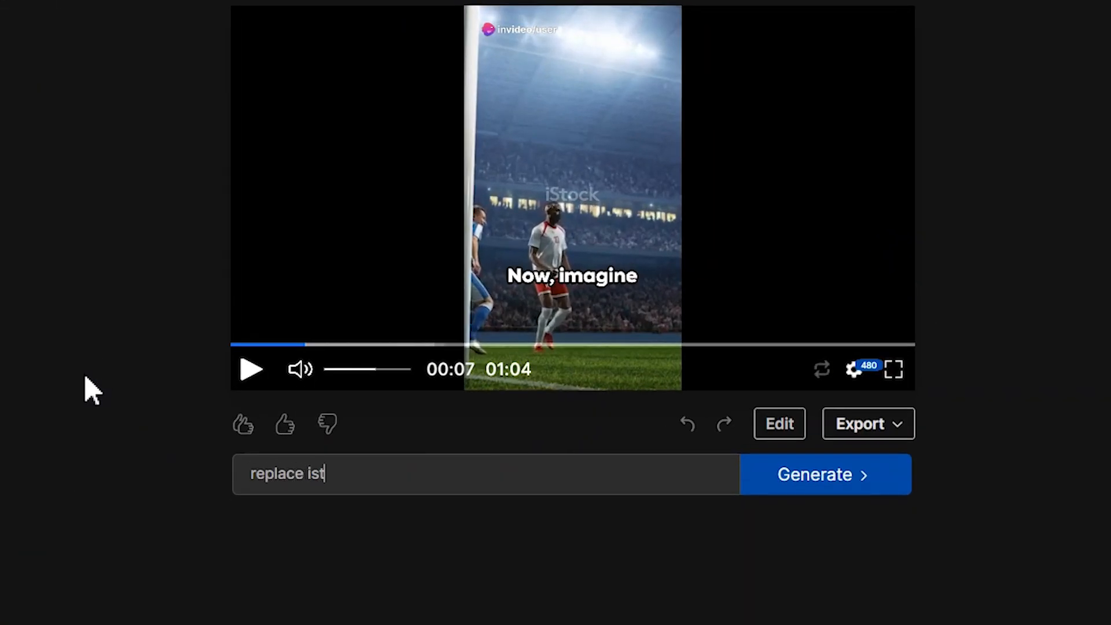
type("ock videos with free videos")
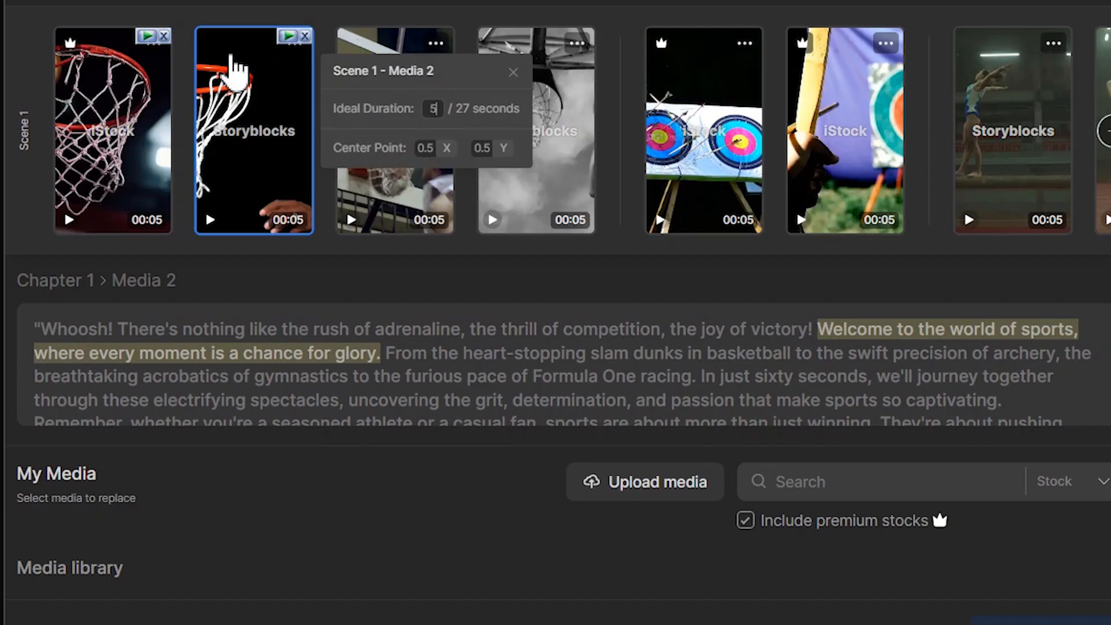
left_click(393, 130)
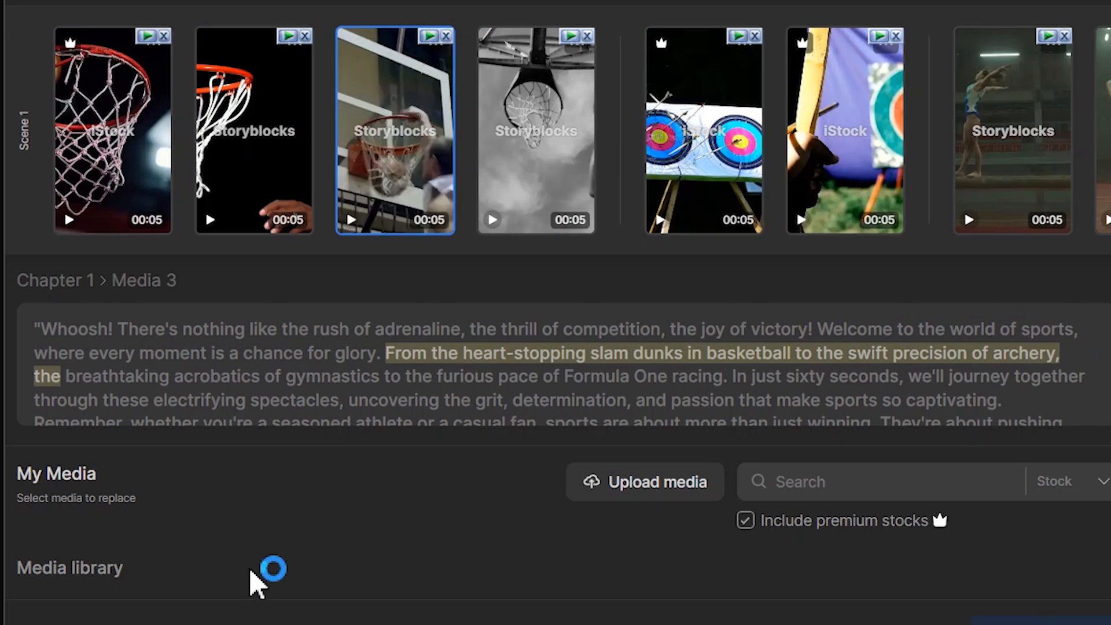
left_click(703, 131)
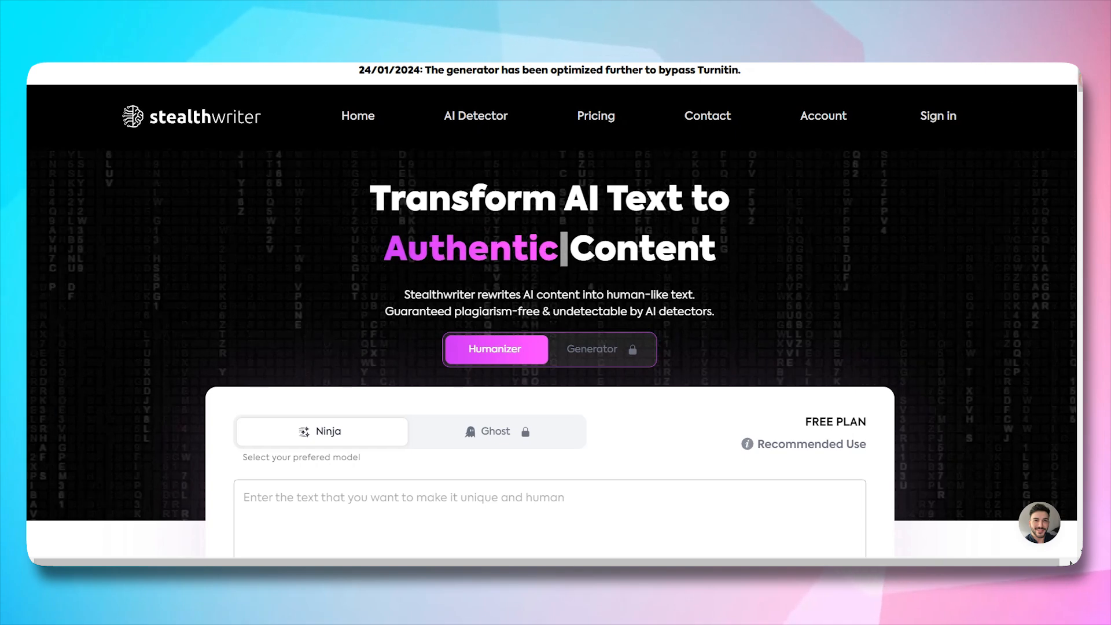
- Humanize the pasted smoking article into rewritten content
scroll("down", 3)
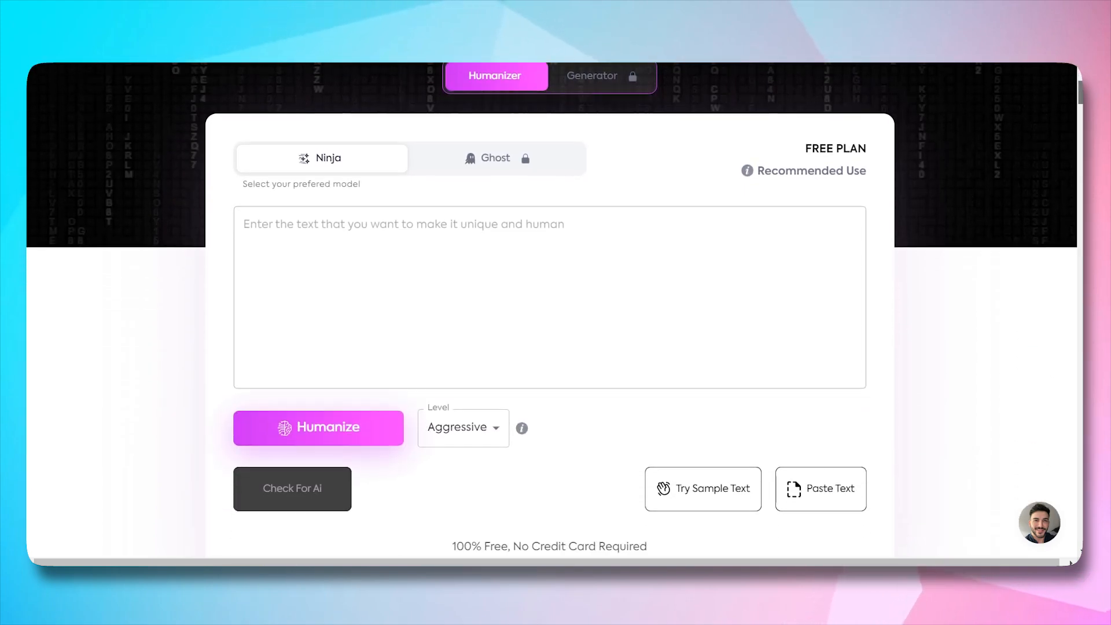
scroll("down", 3)
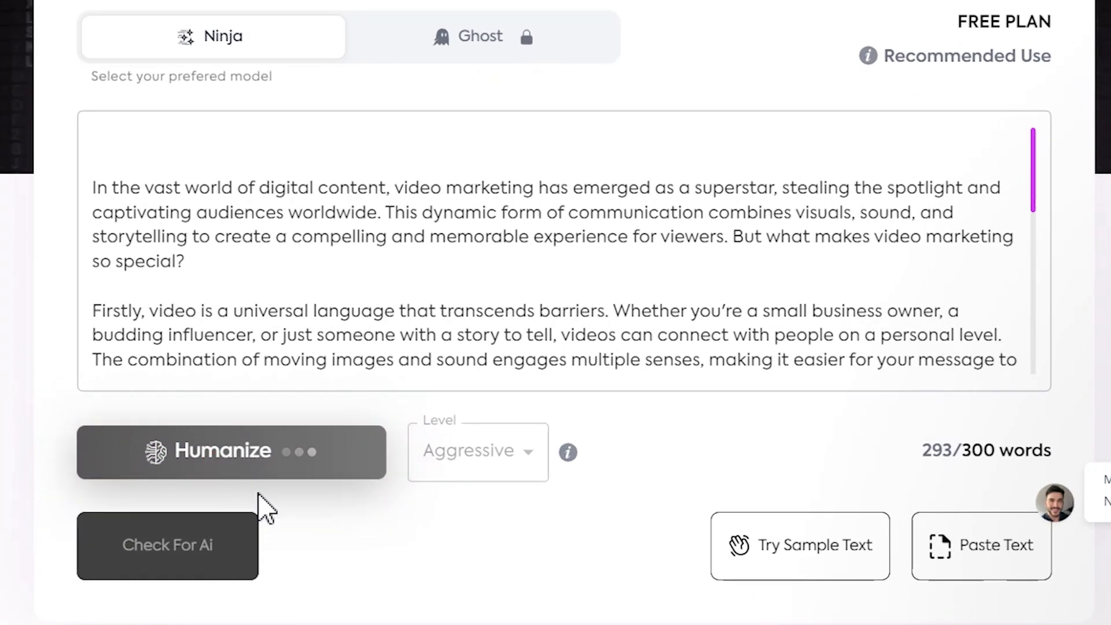
left_click(230, 453)
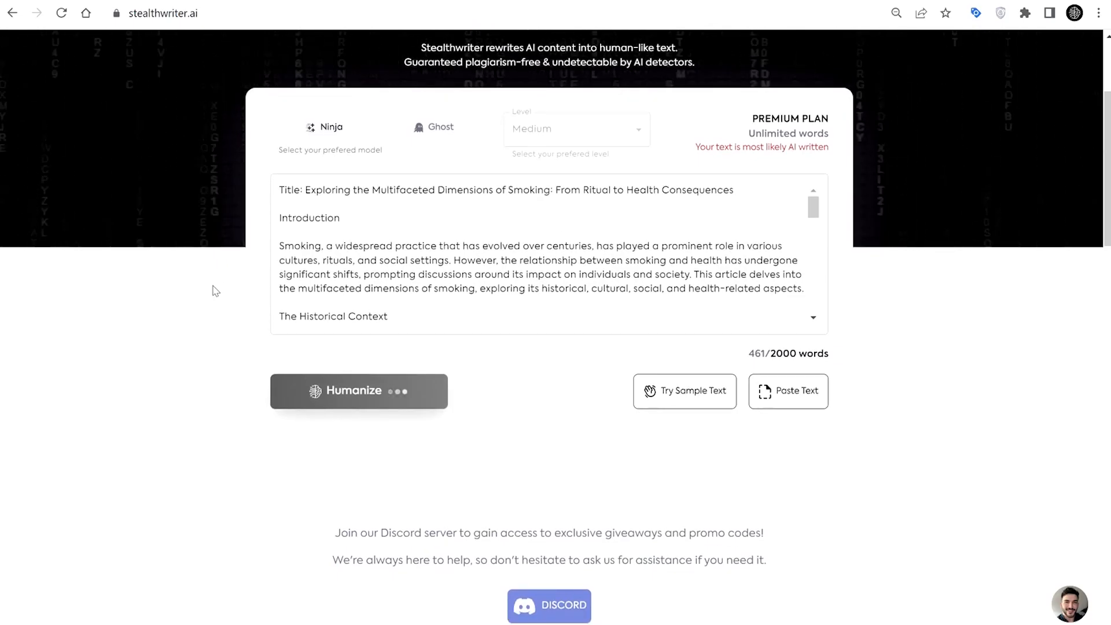
left_click(359, 390)
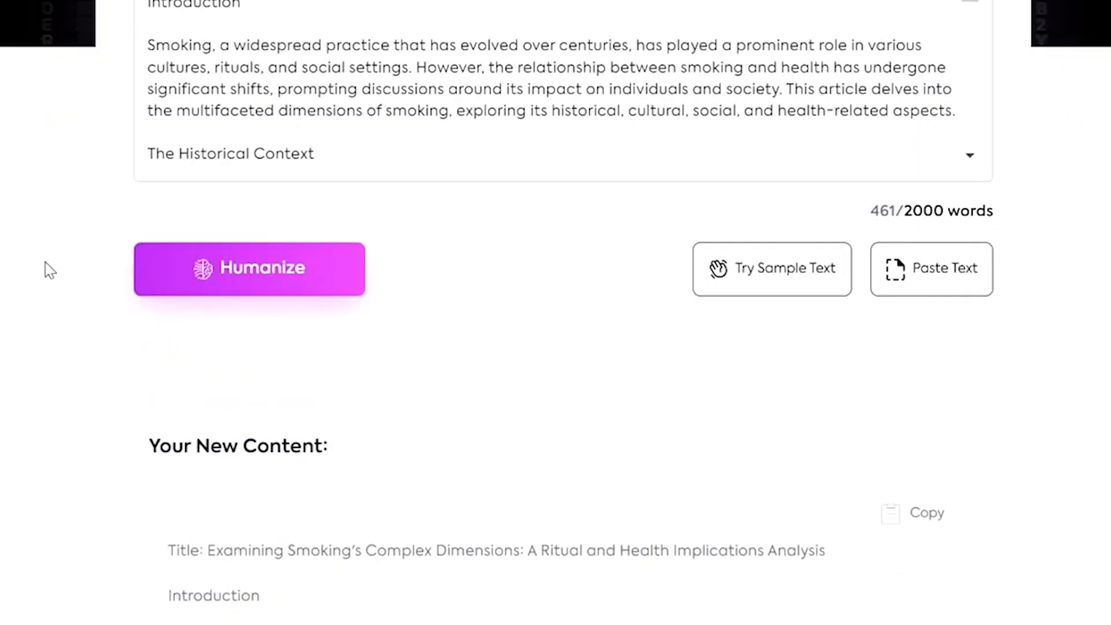
scroll("down", 3)
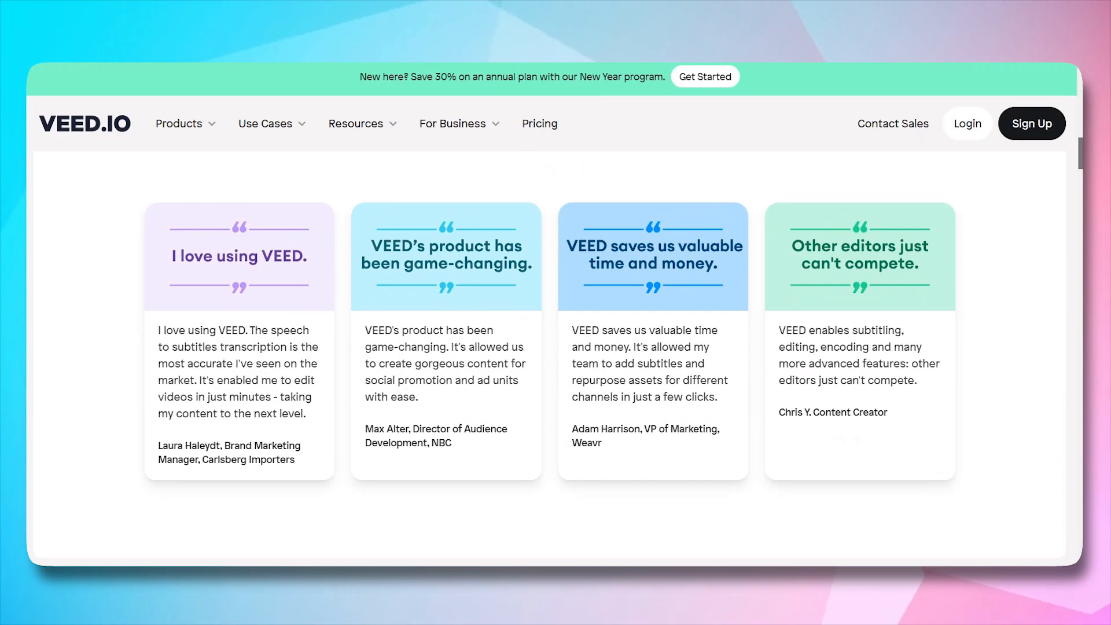
scroll("up", 3)
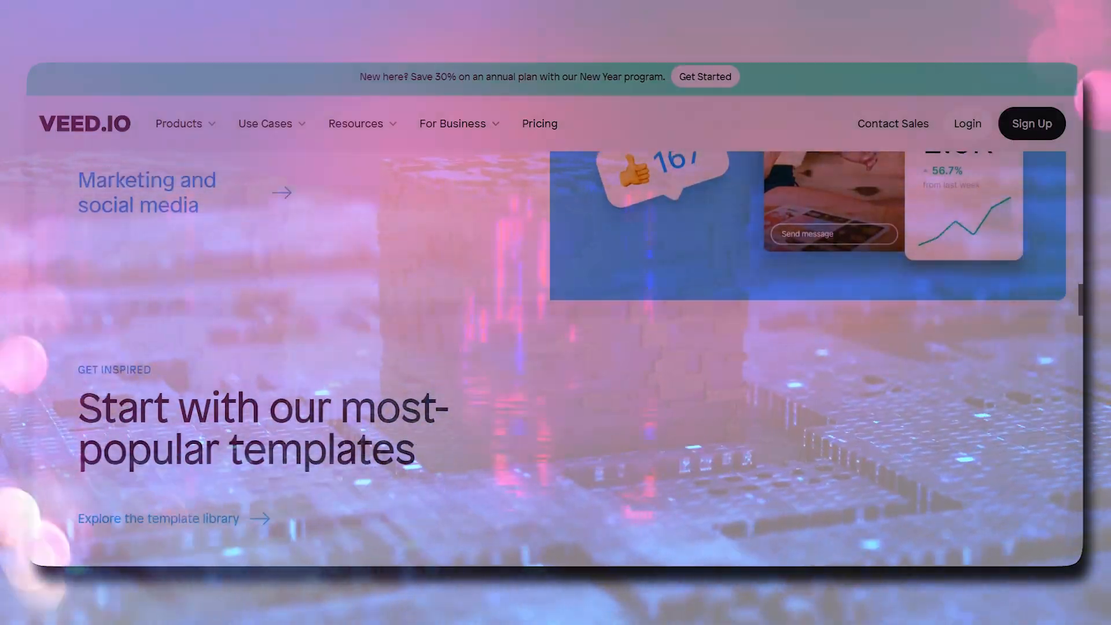
scroll("down", 3)
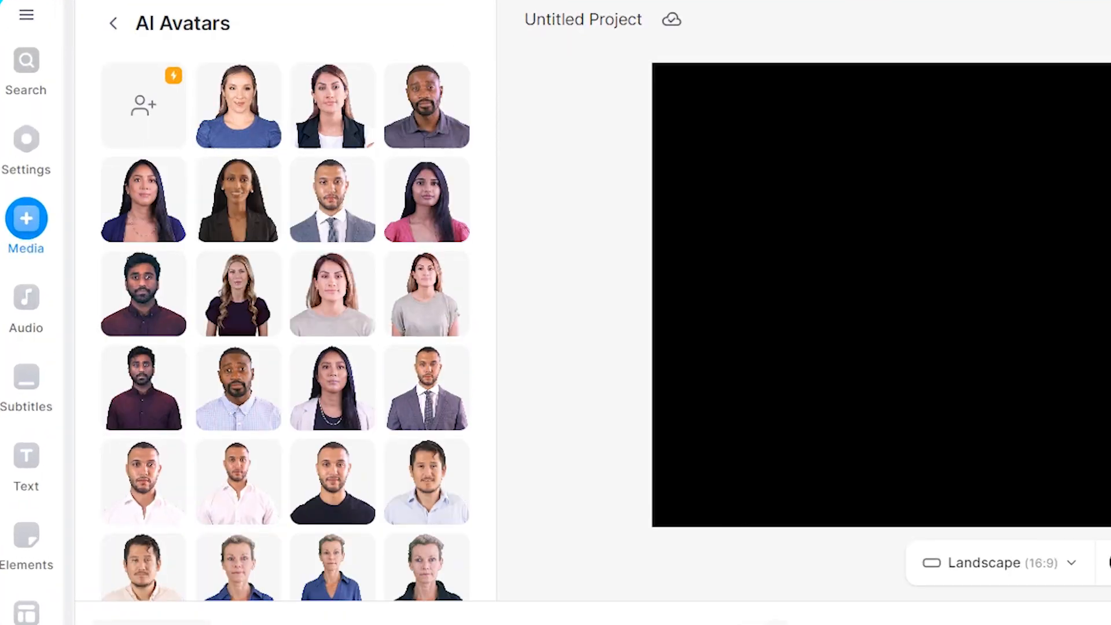
- Choose the Devon (casual) avatar and move to its Script box
left_click(427, 105)
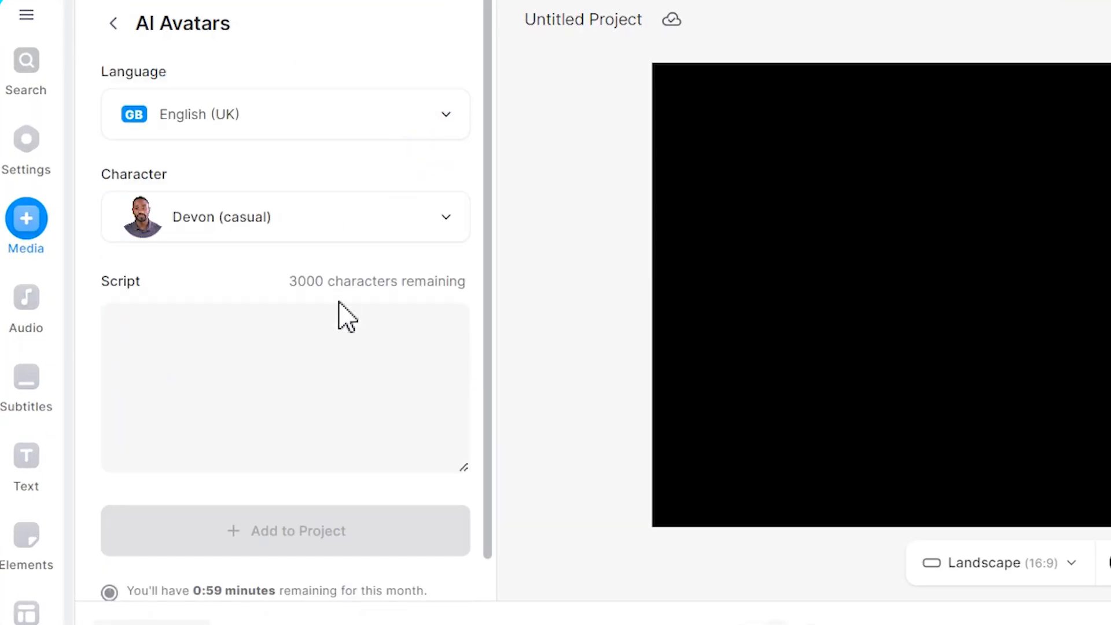
left_click(286, 530)
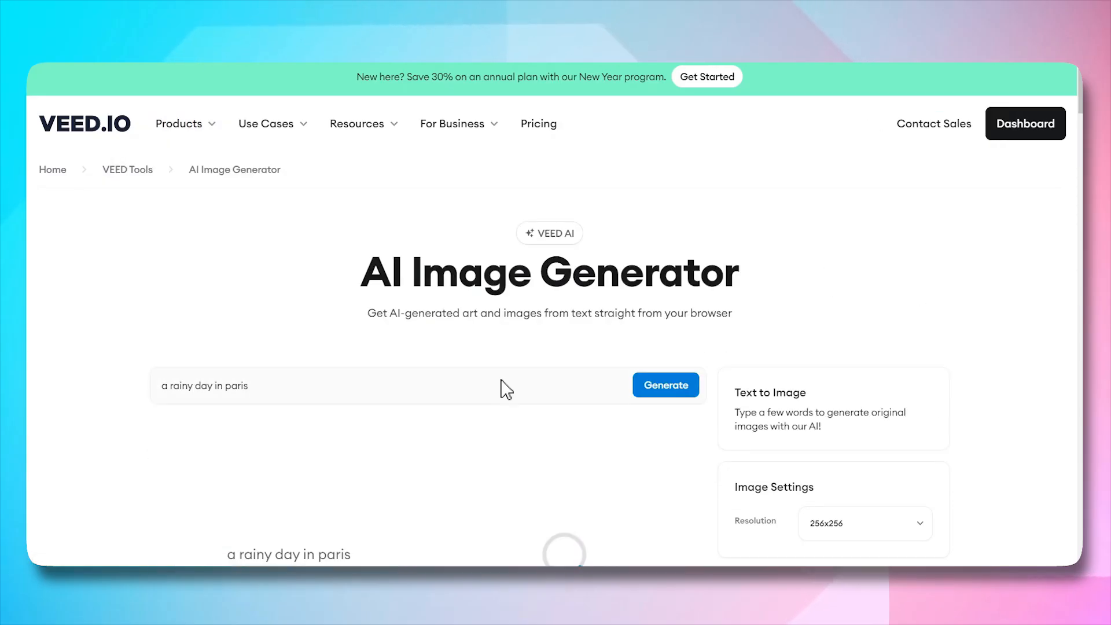
- Generate the 'a rainy day in paris' image, then a video on the topic 'climate change'
left_click(665, 384)
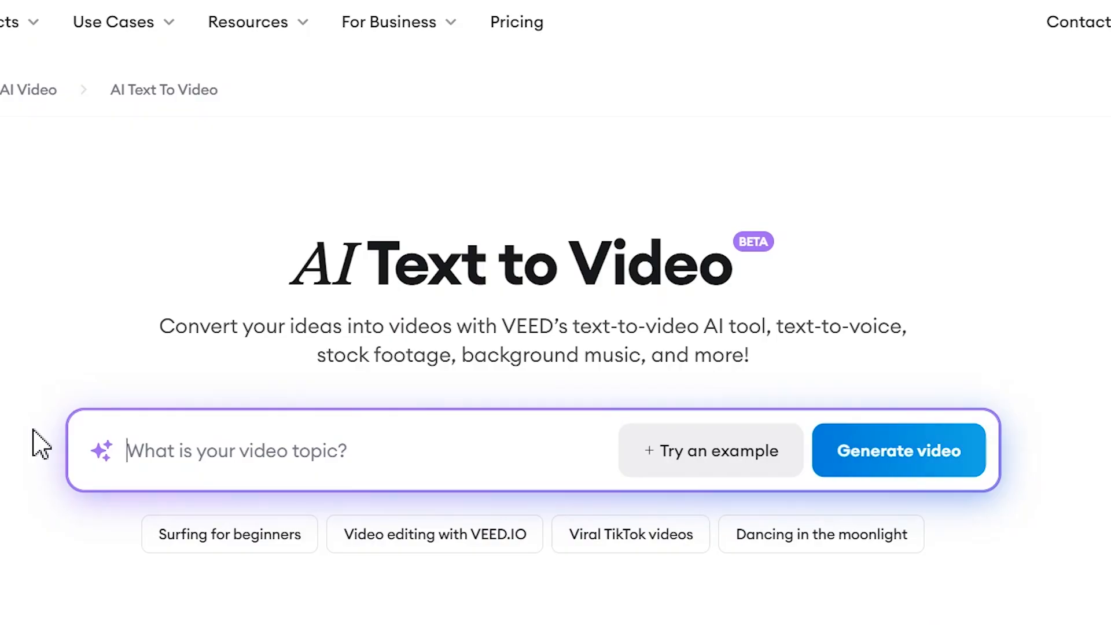
type("climate change")
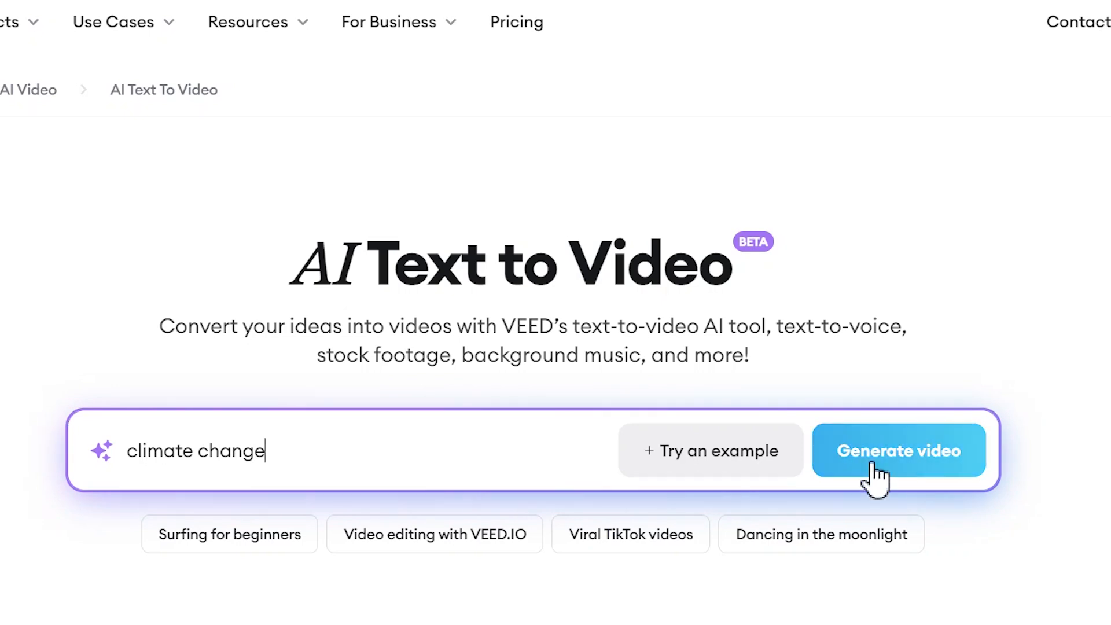
left_click(898, 450)
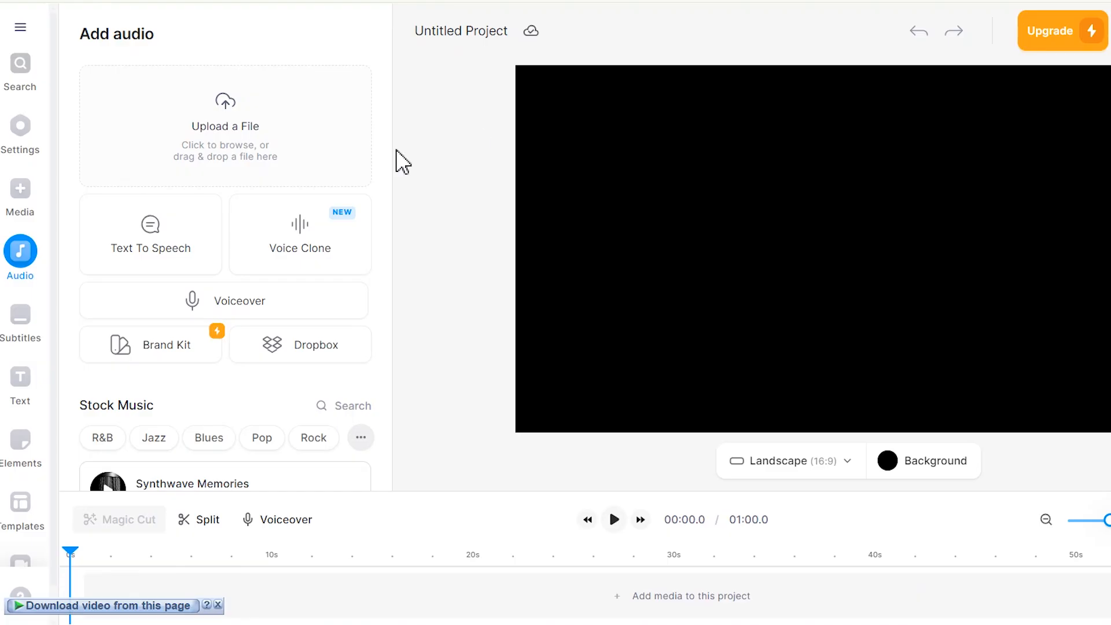
- Add a text-to-speech voice with a chosen style and apply Eye Contact to the striped-sweater clip
left_click(151, 234)
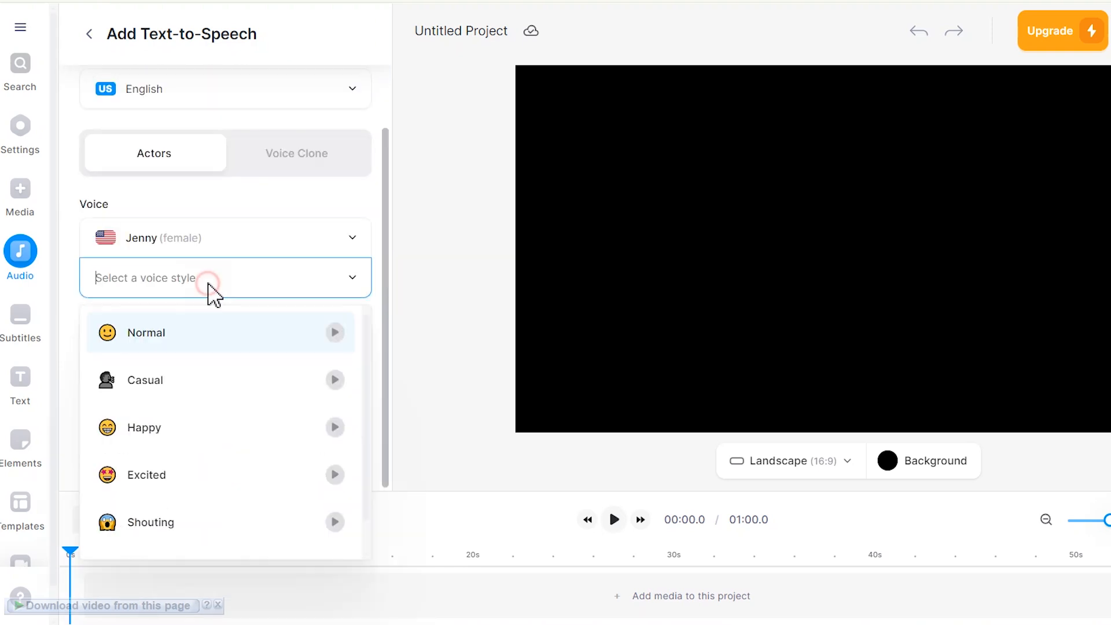
left_click(145, 379)
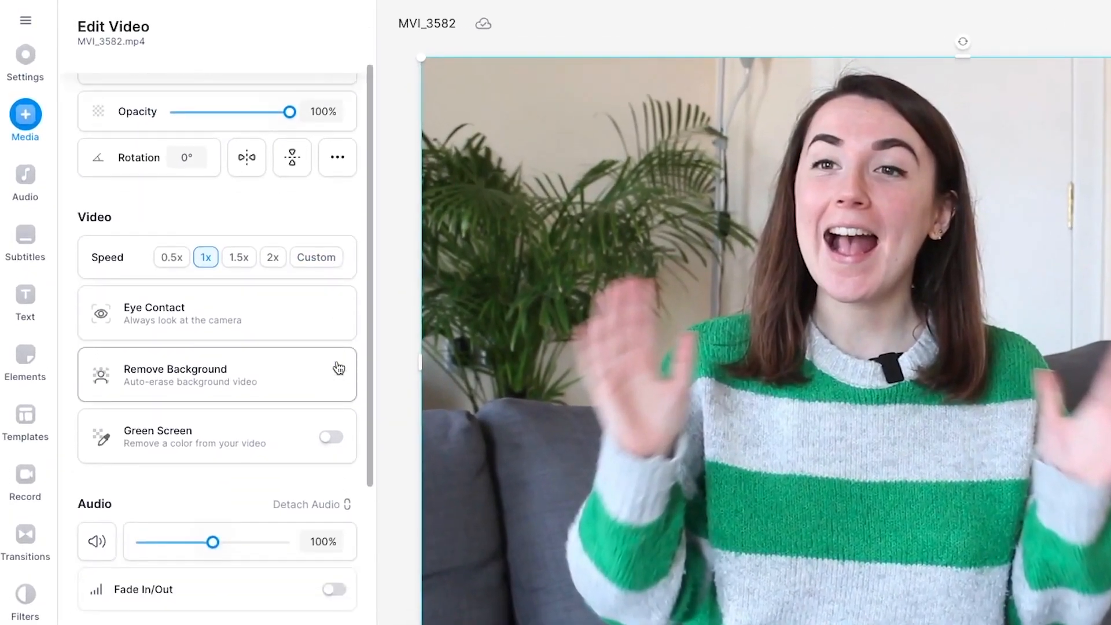
left_click(216, 313)
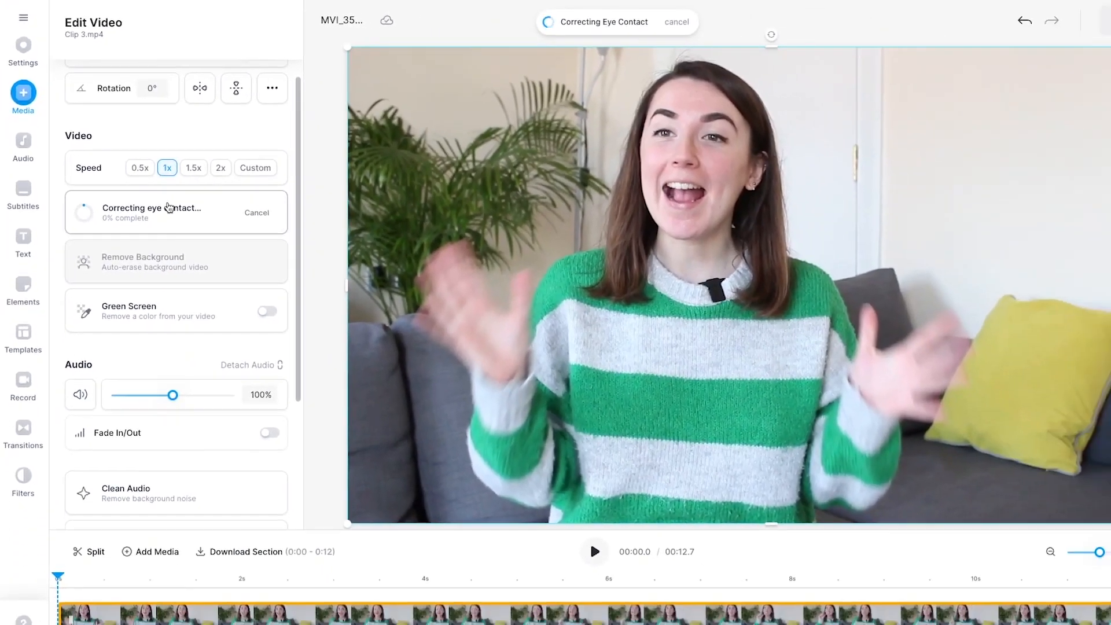
left_click(594, 551)
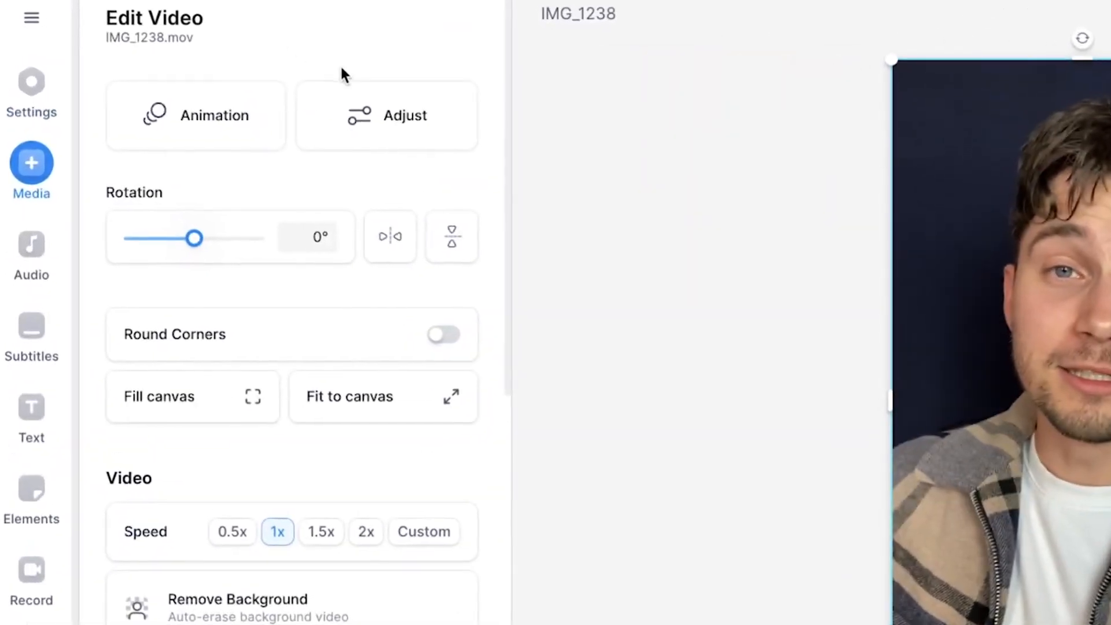
- Add a Text To Speech voice to the city bridge project from the Media panel
scroll("down", 3)
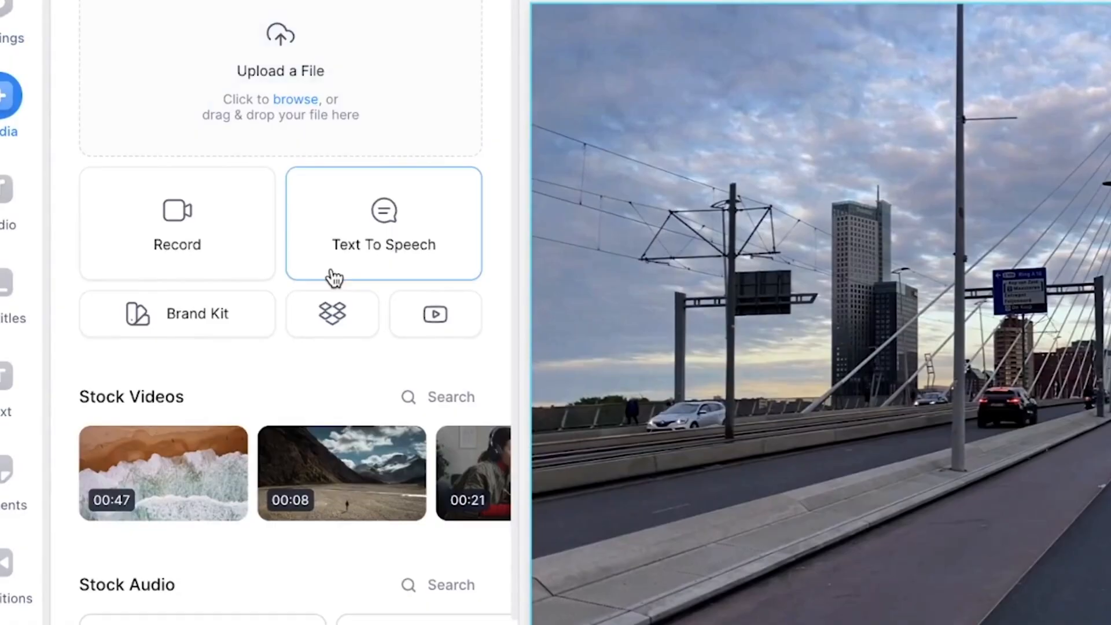
left_click(383, 223)
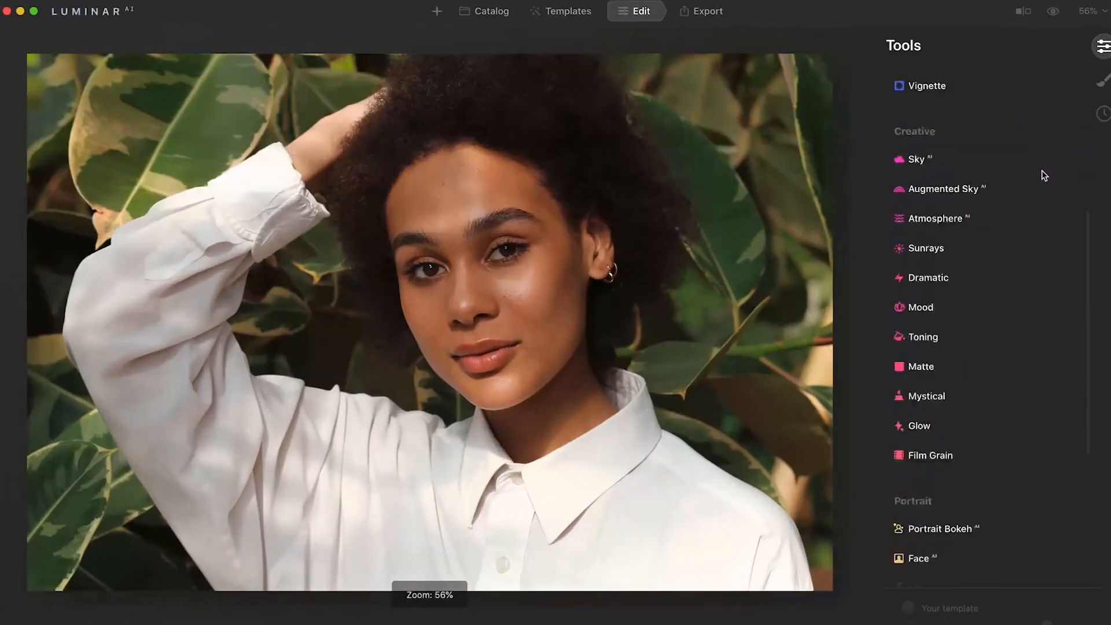
- Apply Face AI with Slim Face 47 and Iris Visibility 80, then Relight the backlit portrait
left_click(918, 558)
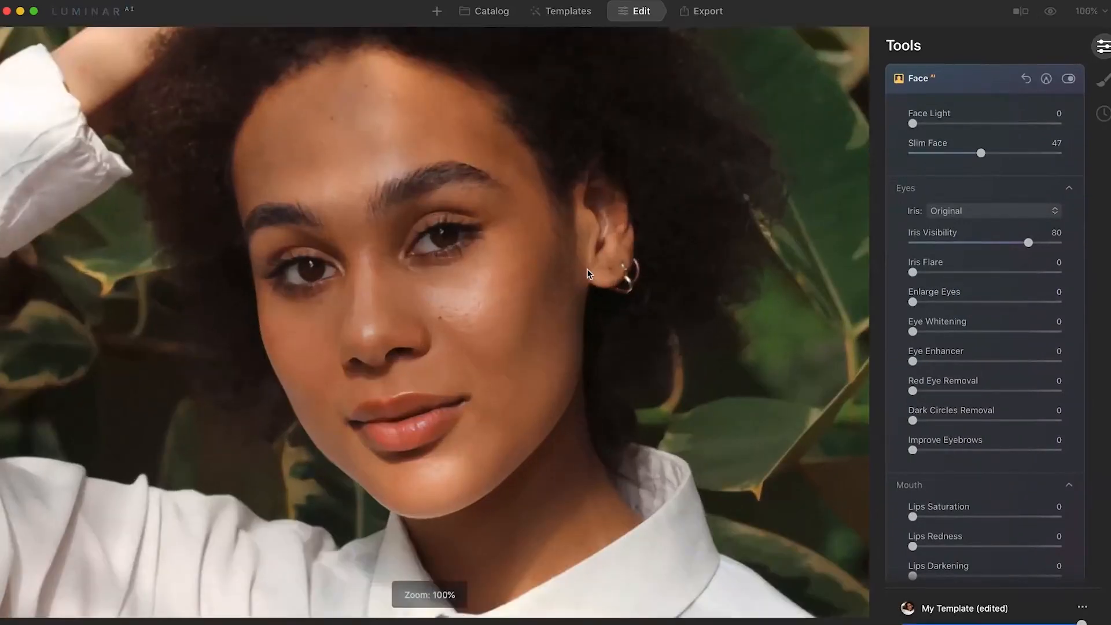
left_click(992, 211)
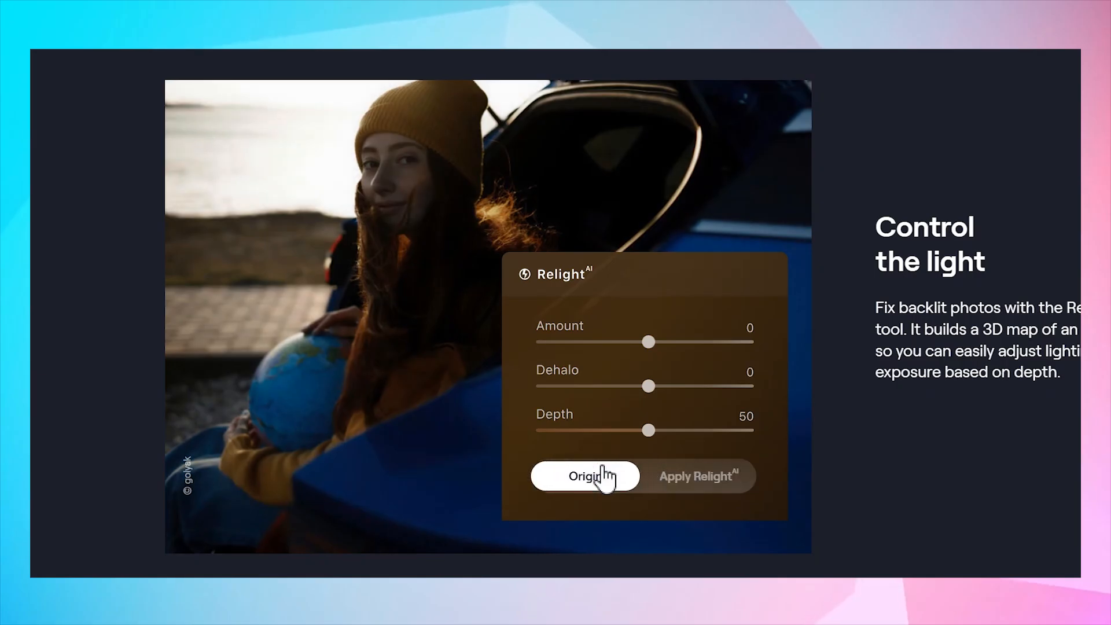
left_click(696, 476)
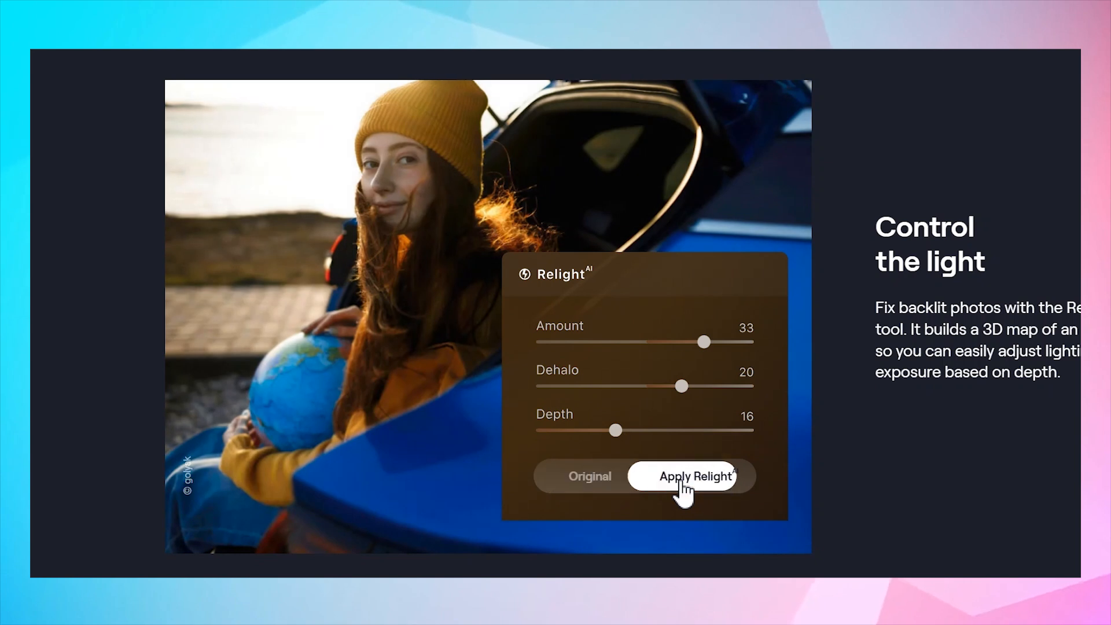
mouse_move(614, 431)
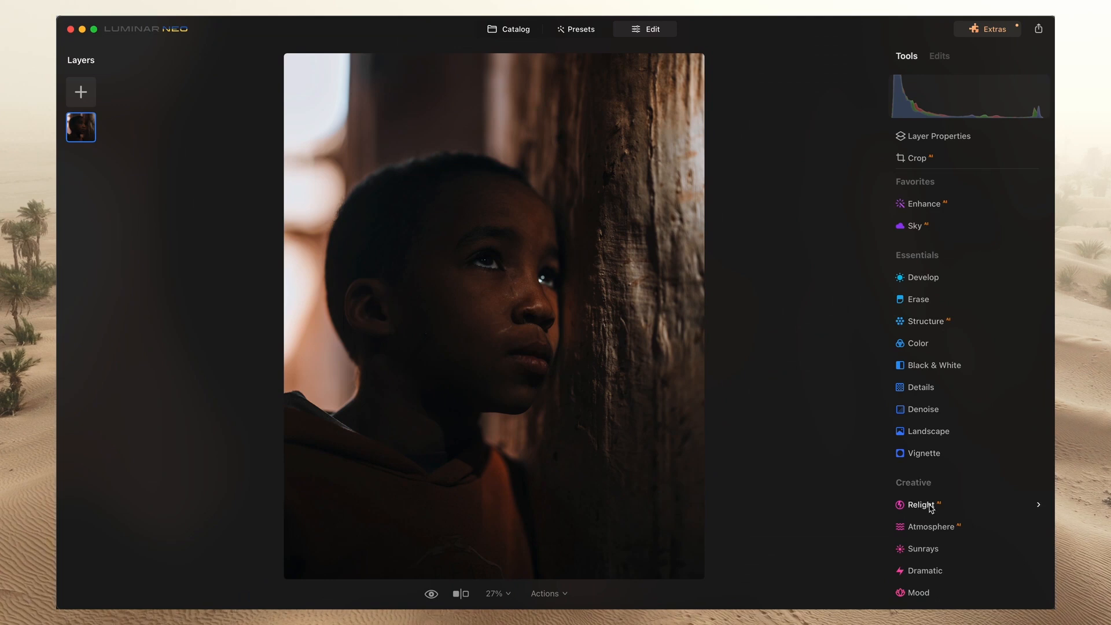
- Switch the Relight AI tool to its Masking options on the boy's portrait
left_click(920, 505)
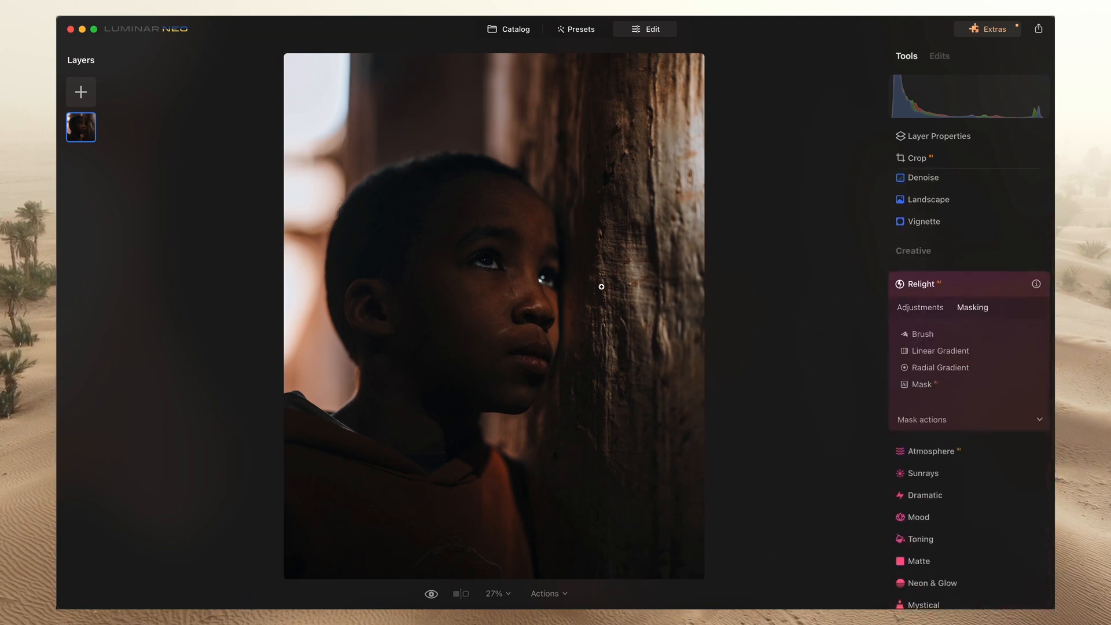
left_click(921, 333)
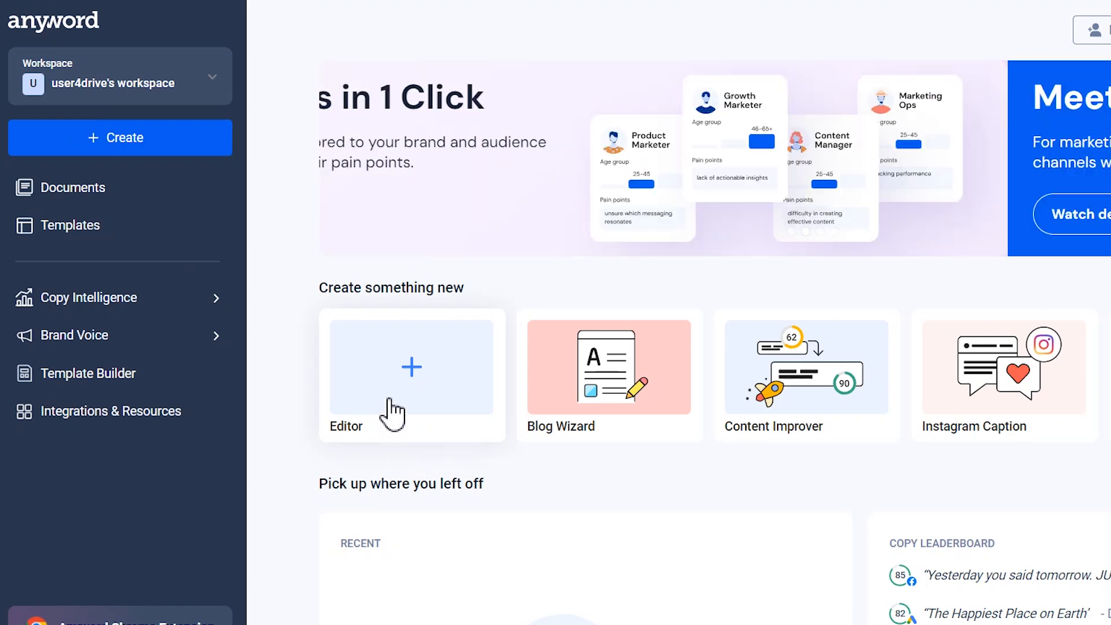
- Launch the Blog Wizard from the dashboard's Create something new cards
scroll("down", 3)
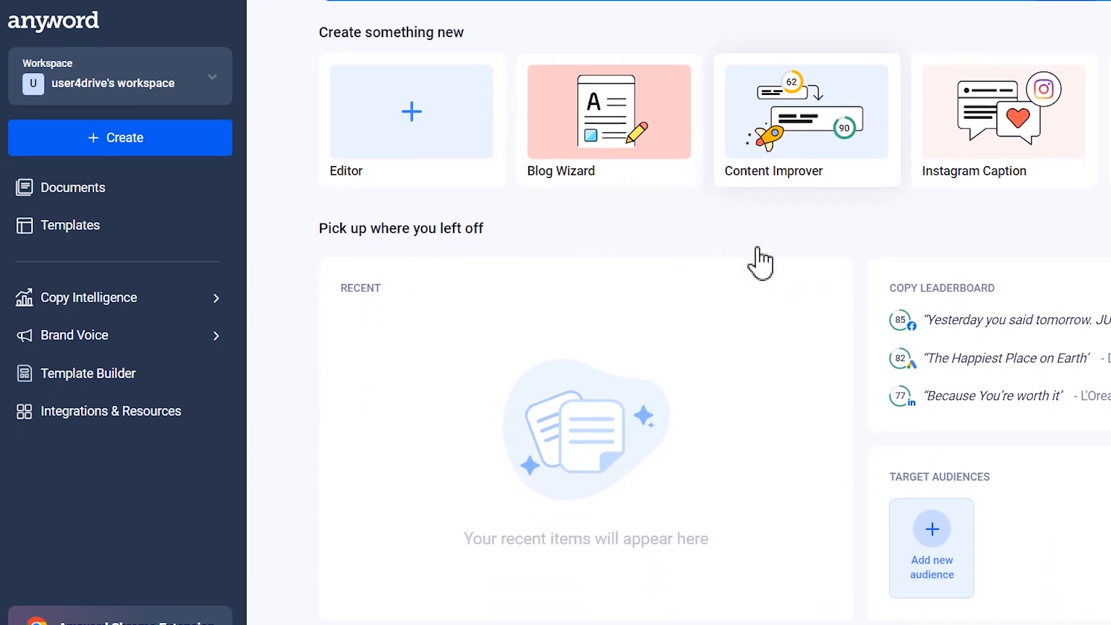
mouse_move(223, 305)
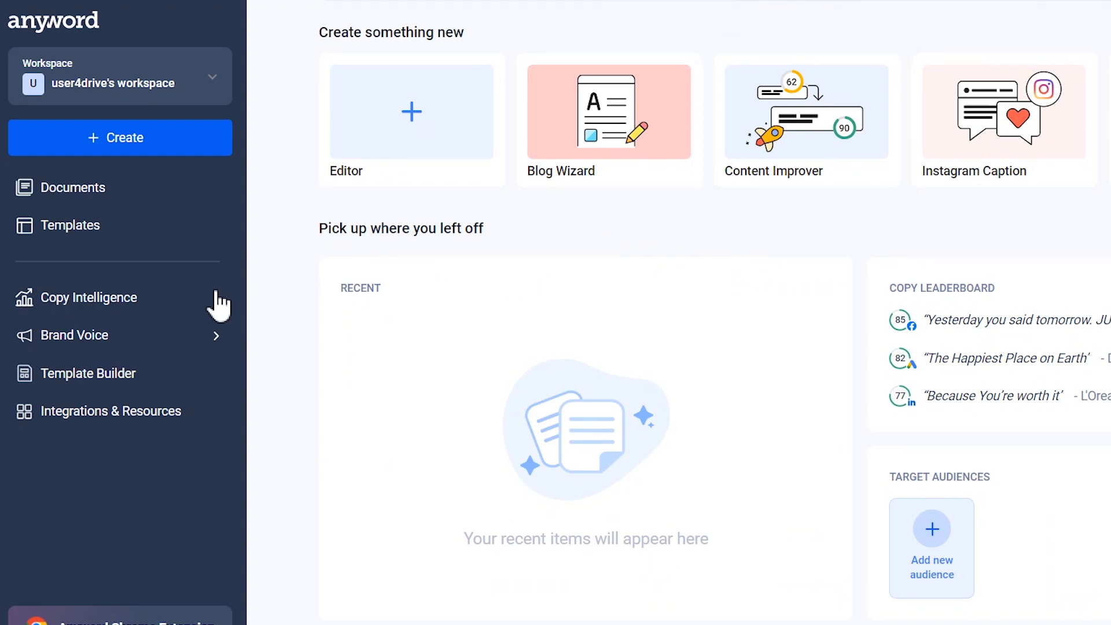
left_click(90, 298)
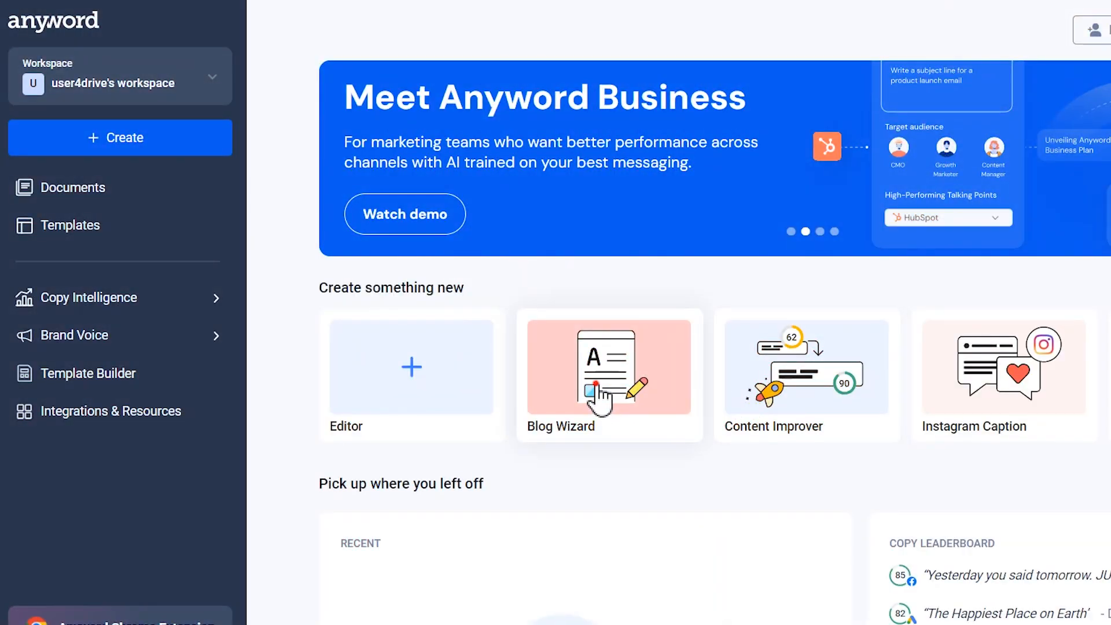
left_click(608, 366)
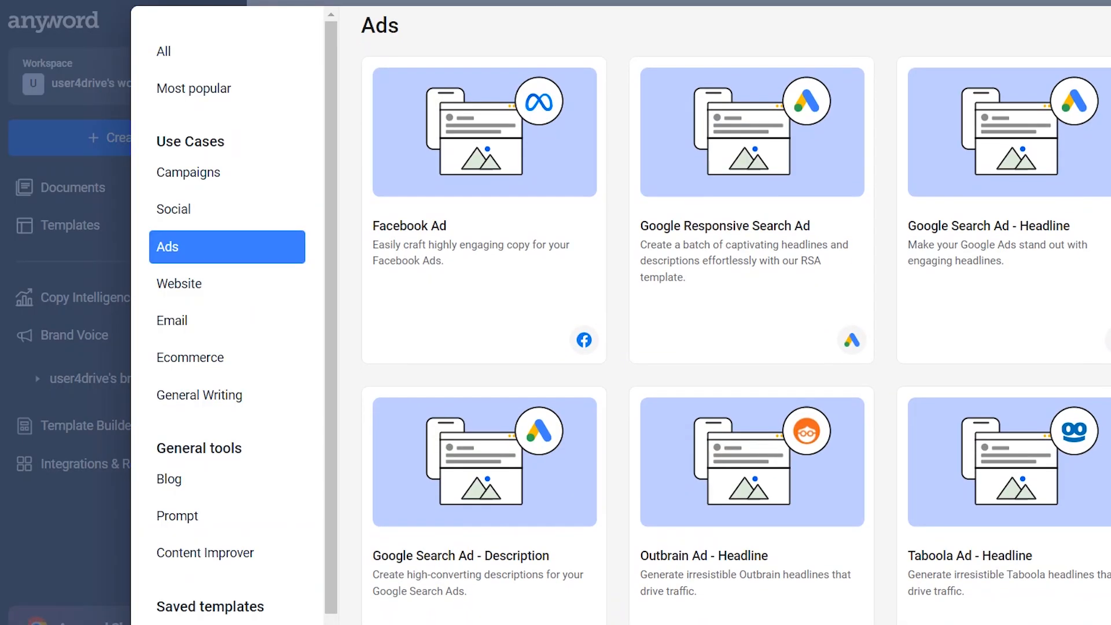
- Browse General Writing, Social and Website templates and start Talking Points to Paragraph in a new document
left_click(199, 395)
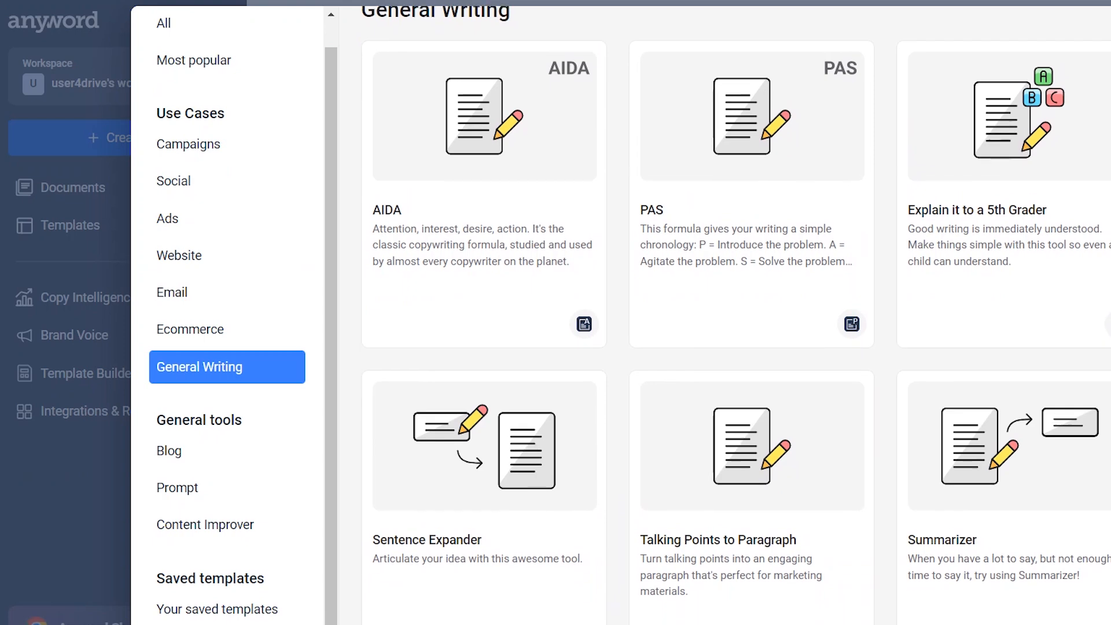
left_click(173, 181)
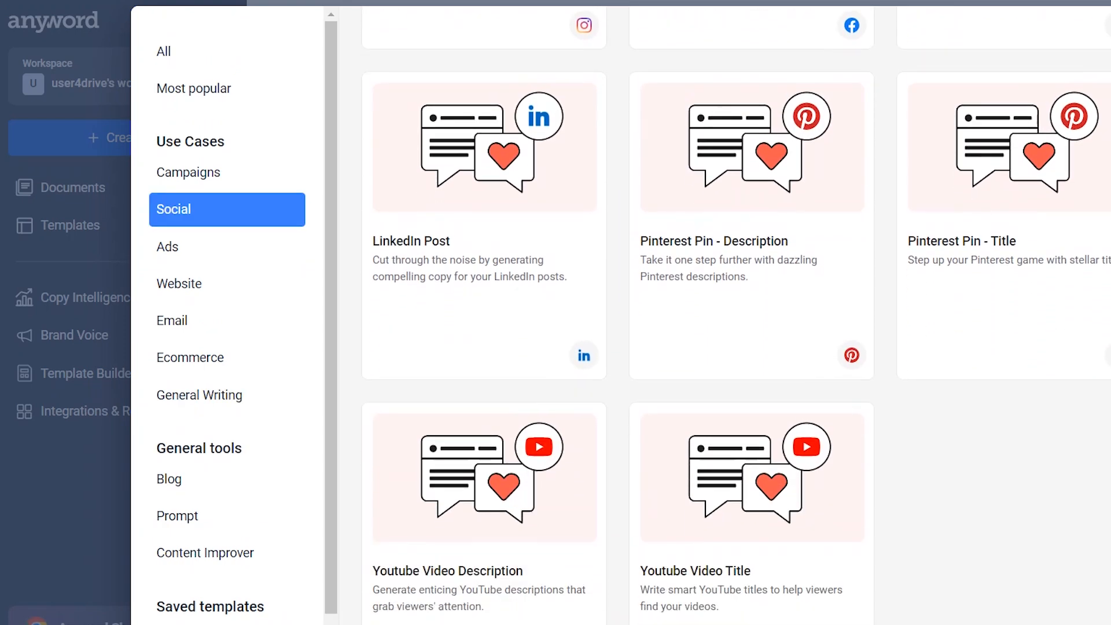
left_click(179, 283)
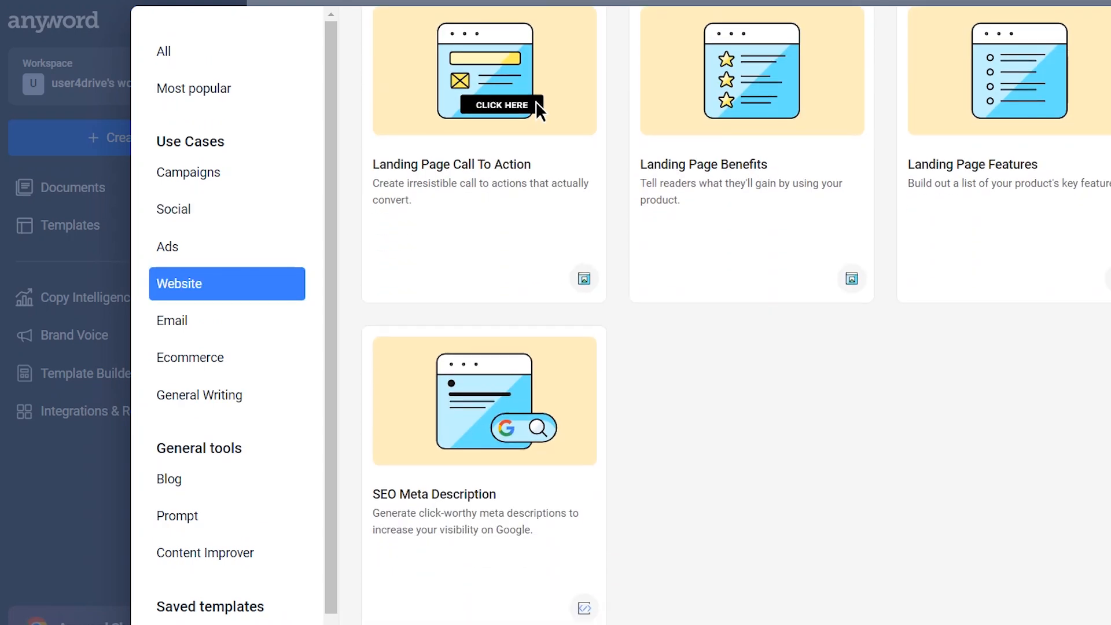
left_click(179, 209)
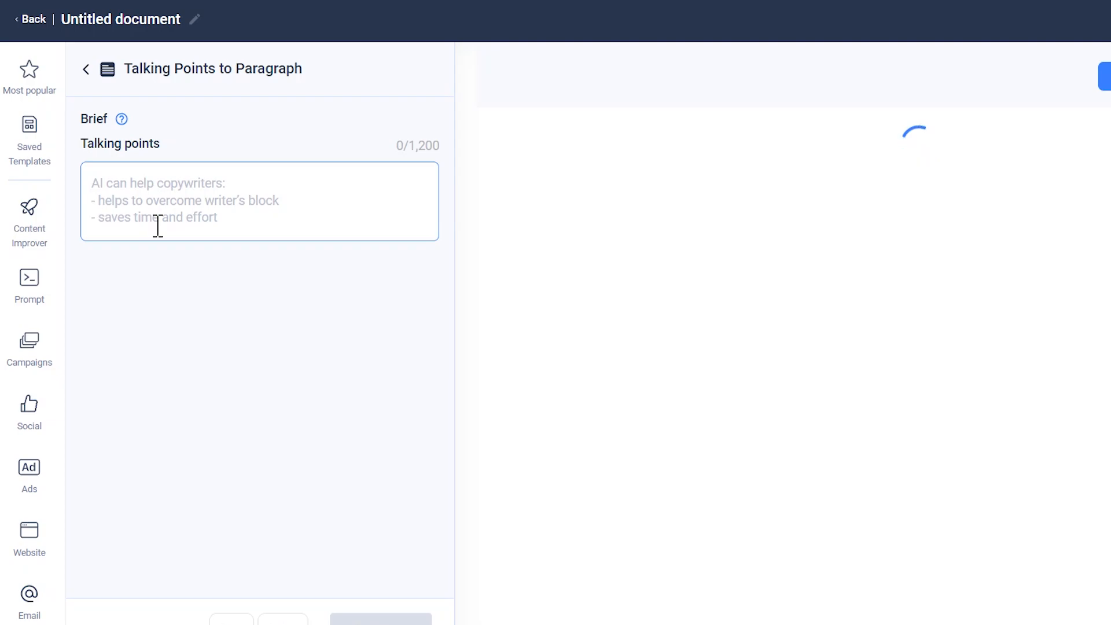
left_click(84, 68)
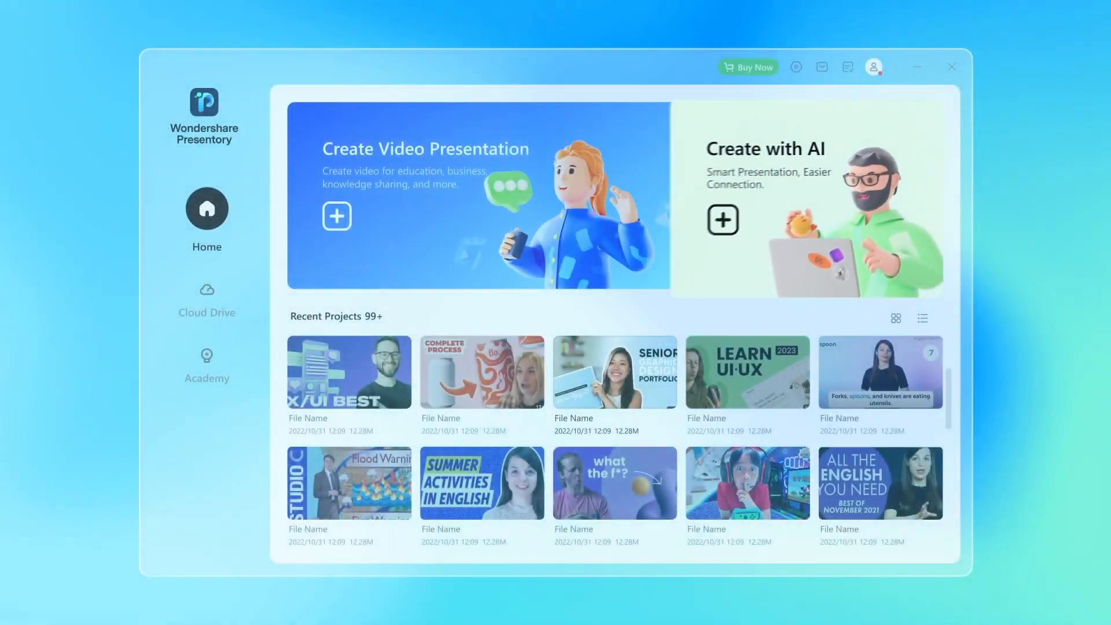
- Send a Create with AI courseware request on machine learning for college students with theory and case sharing
left_click(723, 220)
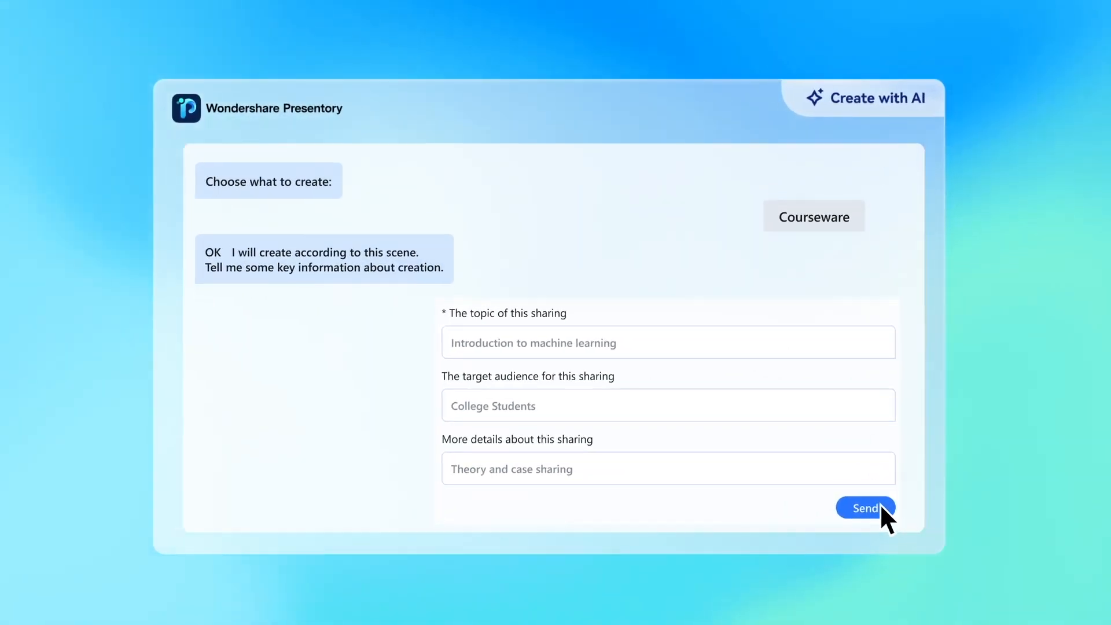
left_click(864, 508)
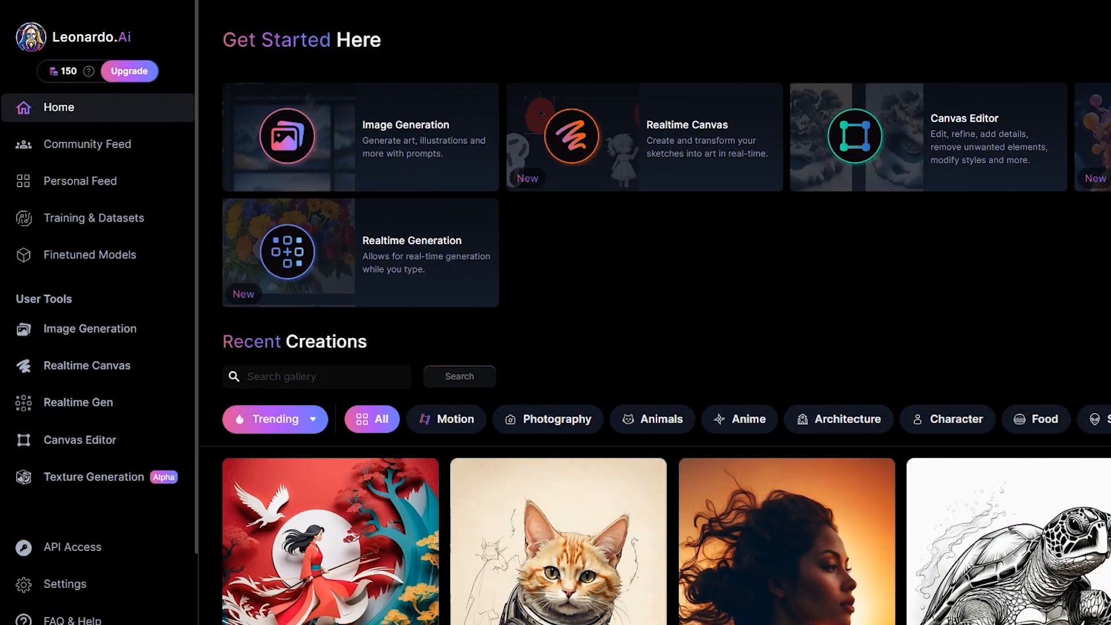
scroll("down", 3)
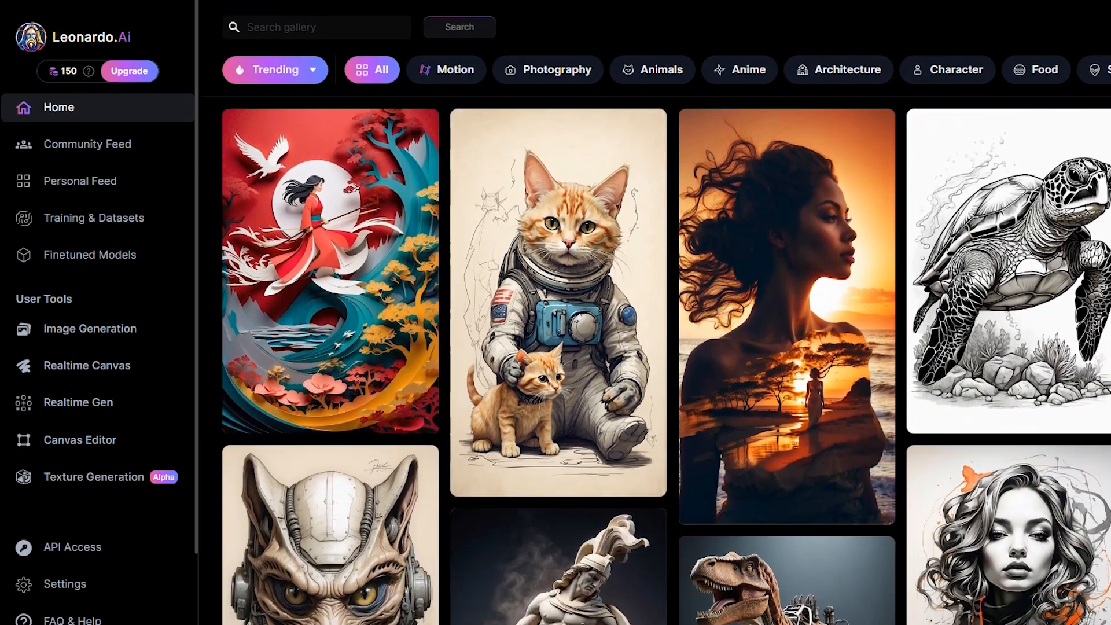
scroll("down", 3)
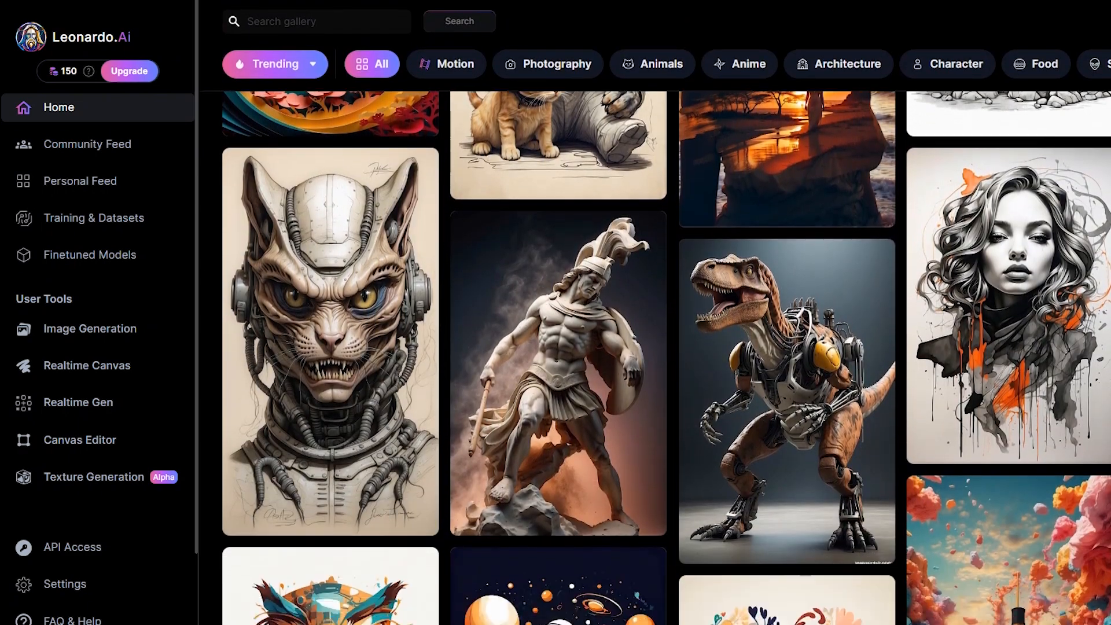
scroll("down", 3)
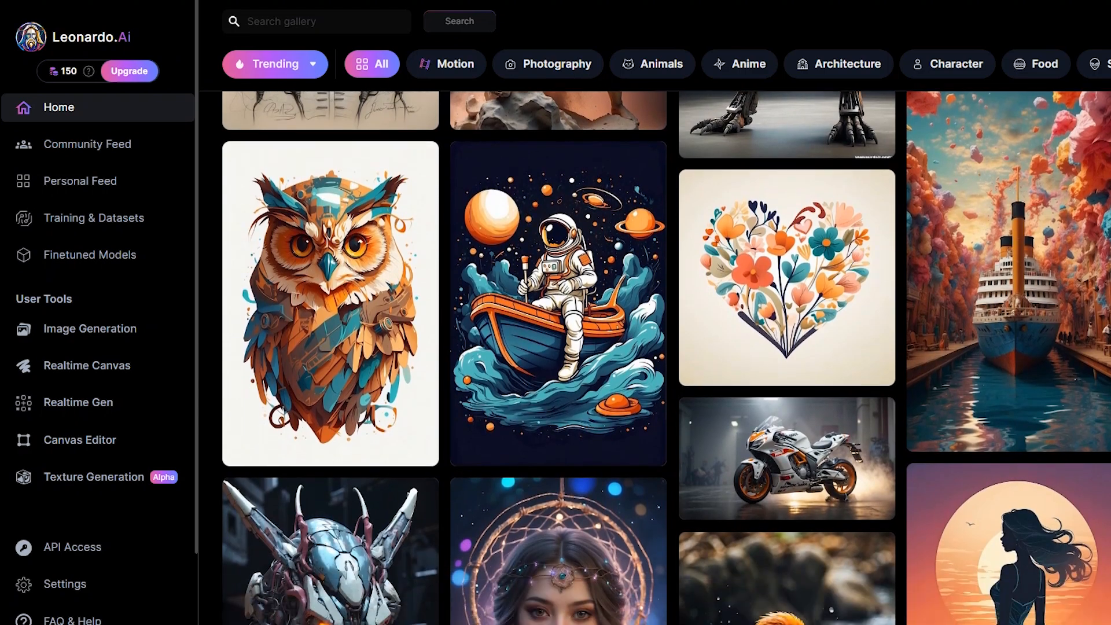
scroll("down", 3)
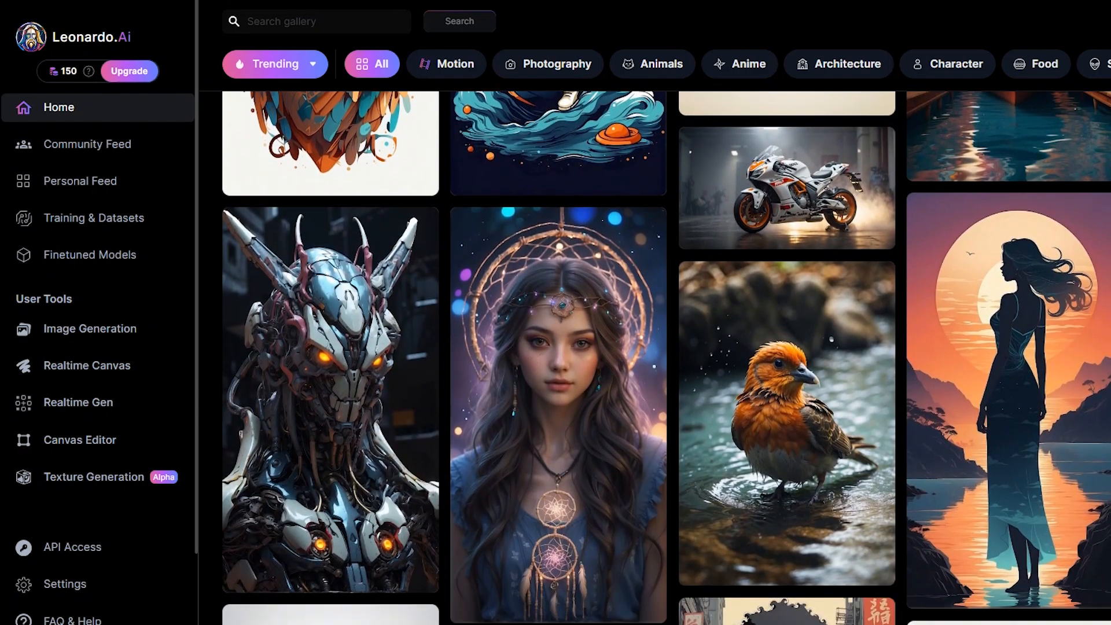
scroll("down", 3)
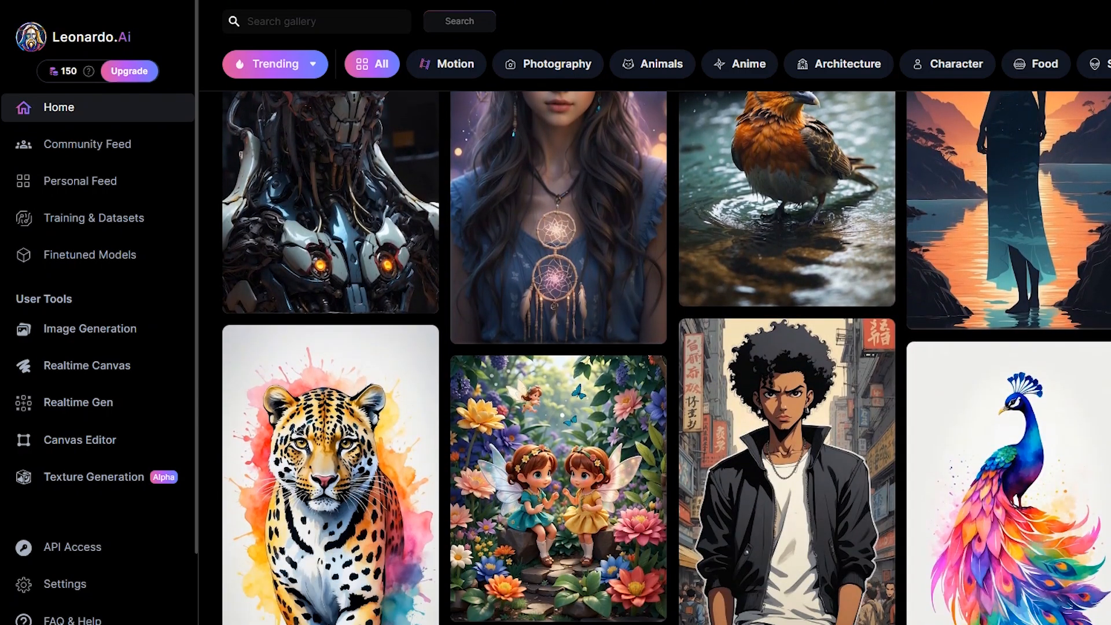
left_click(90, 327)
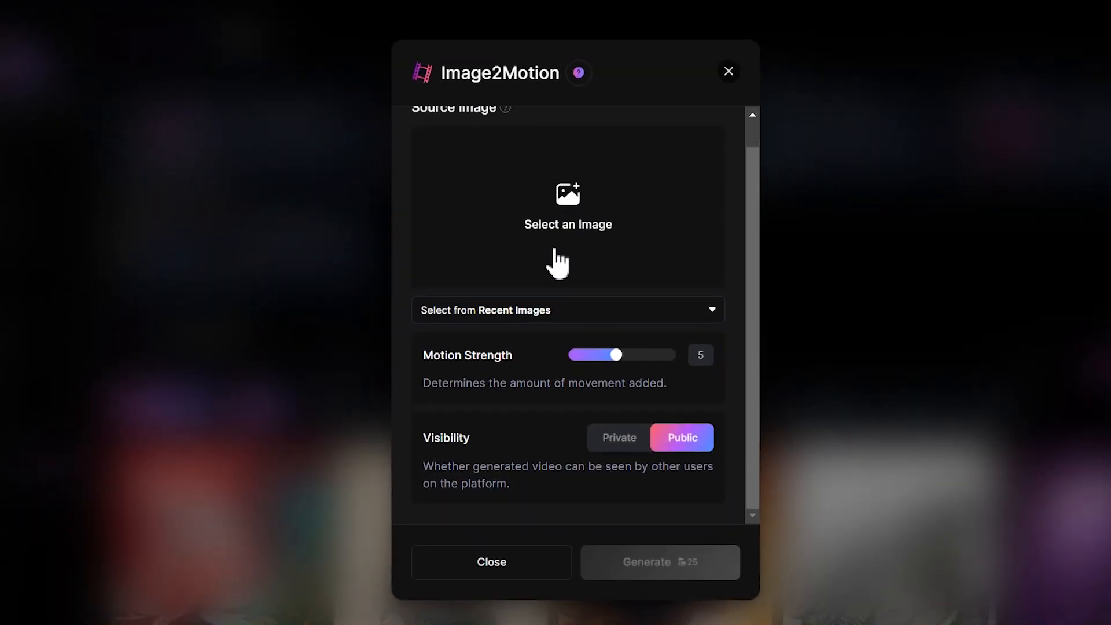
- Pick the robotic cat image from the Community Feed and start Image2Motion generation
left_click(567, 206)
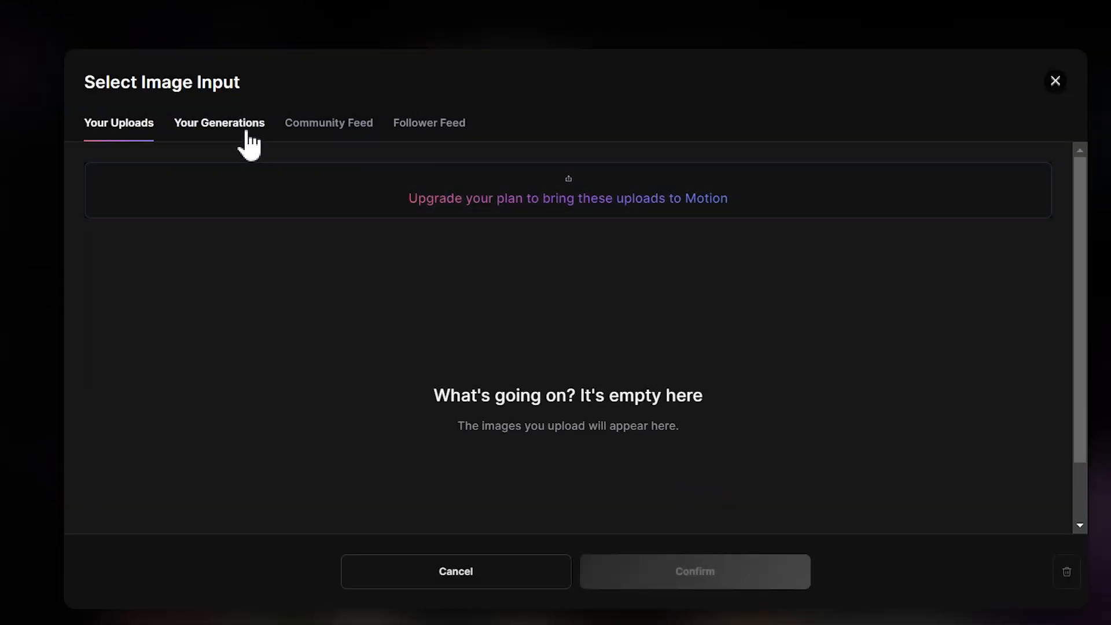
left_click(328, 122)
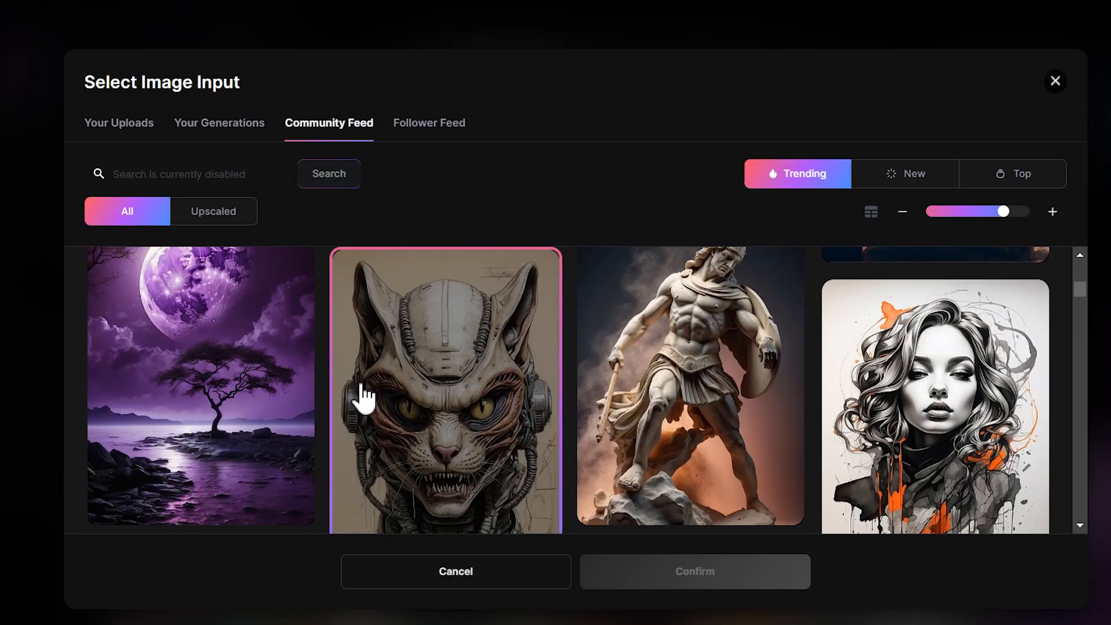
left_click(694, 570)
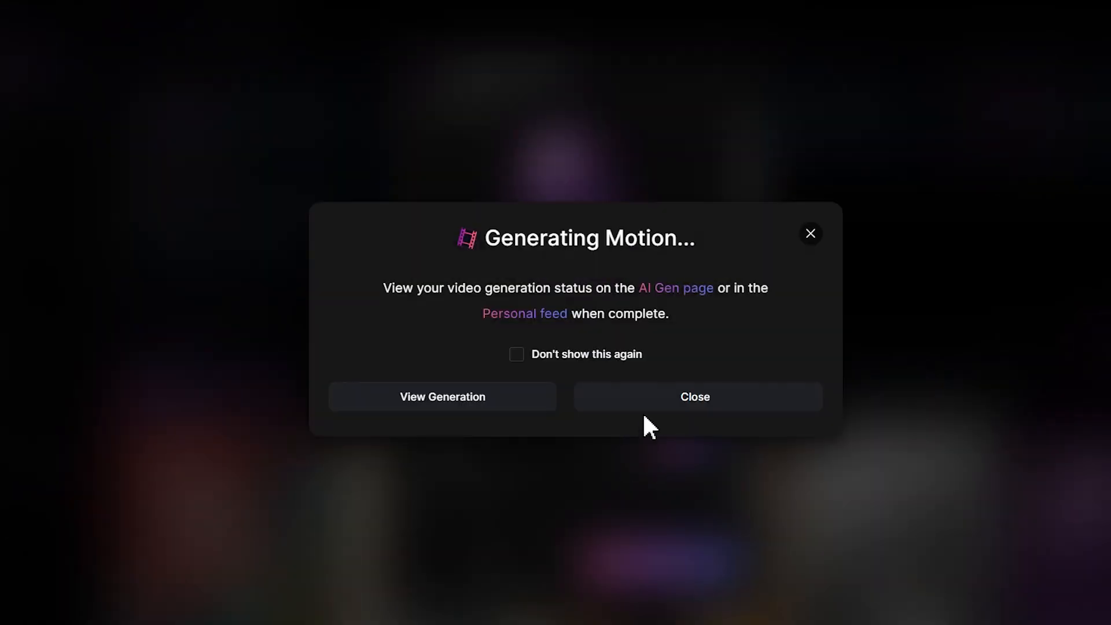
left_click(695, 396)
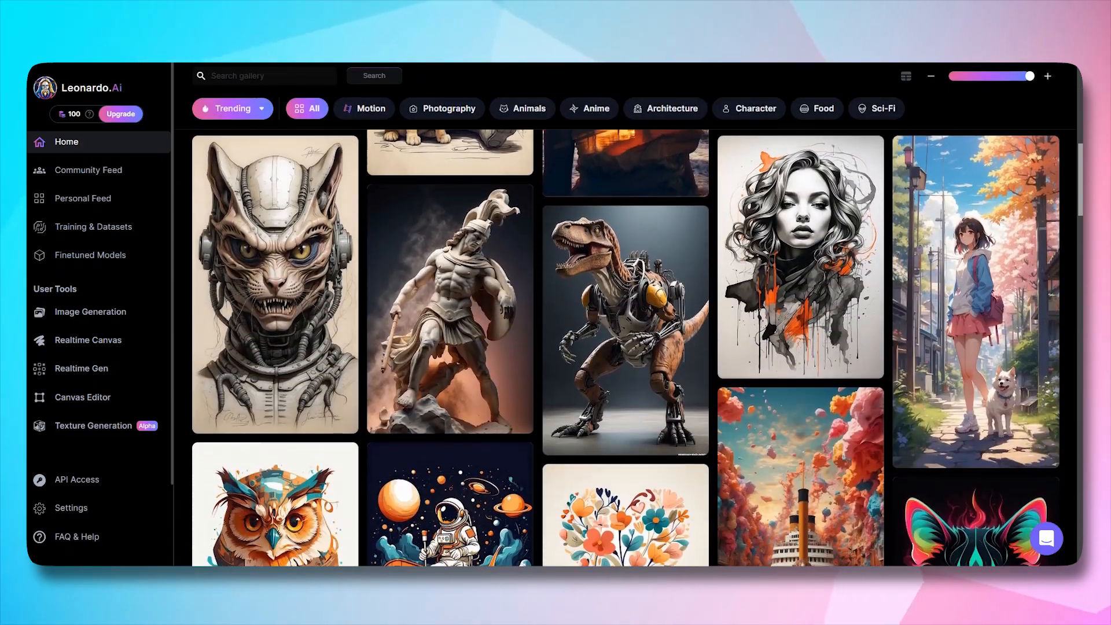
- Scroll down through the feed while the motion video generates
scroll("down", 3)
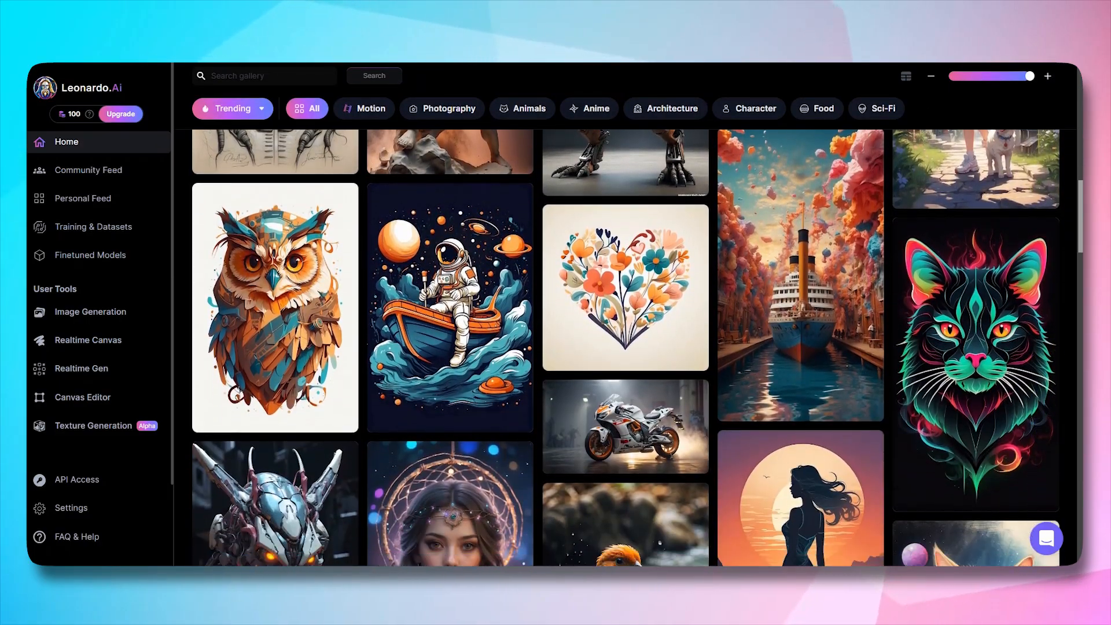
scroll("down", 3)
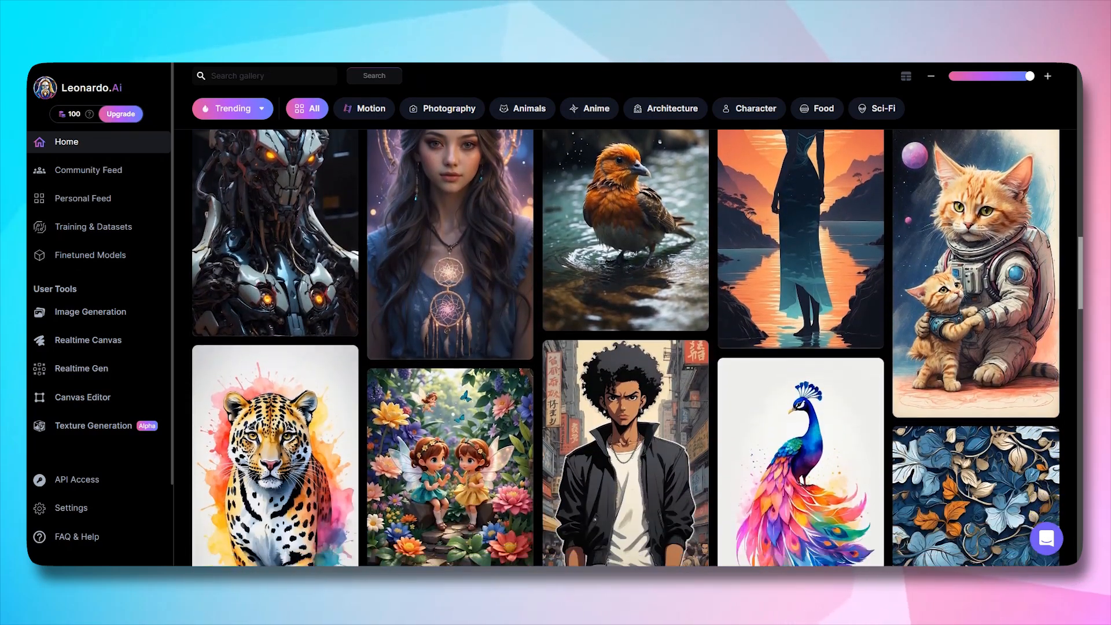
scroll("down", 3)
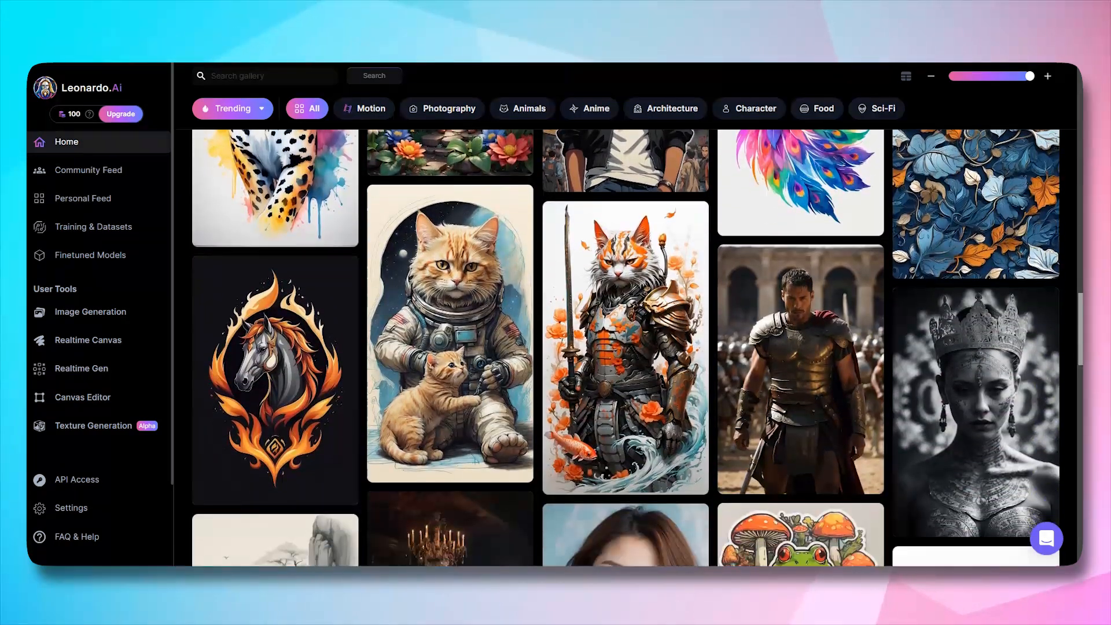
scroll("down", 3)
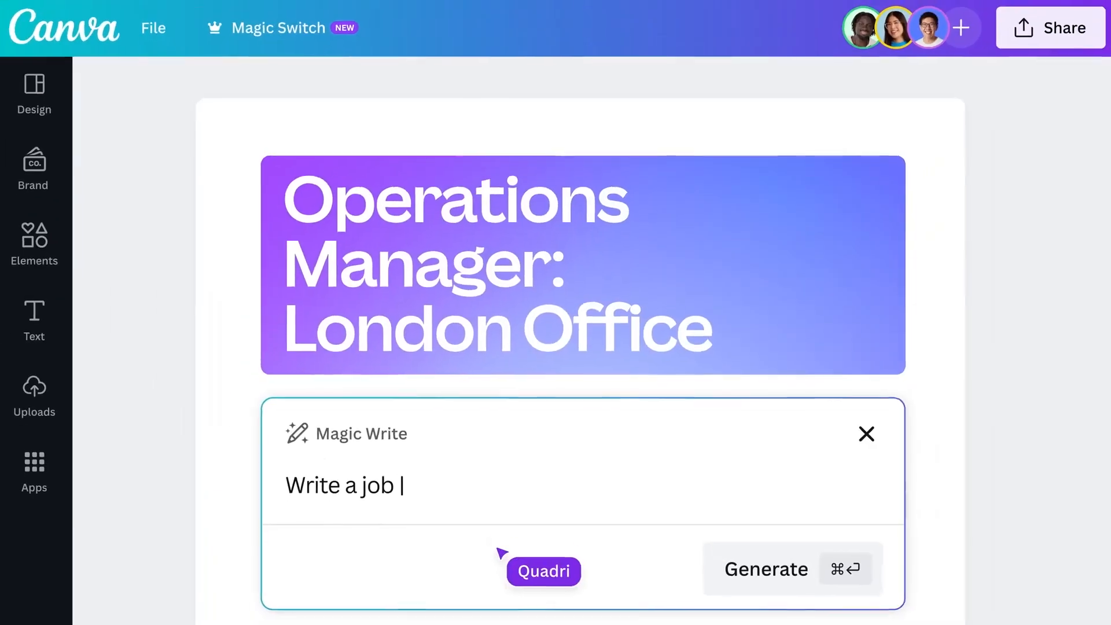
- Generate the Operations Manager job description with Magic Write and move to Magic Media videos
left_click(765, 570)
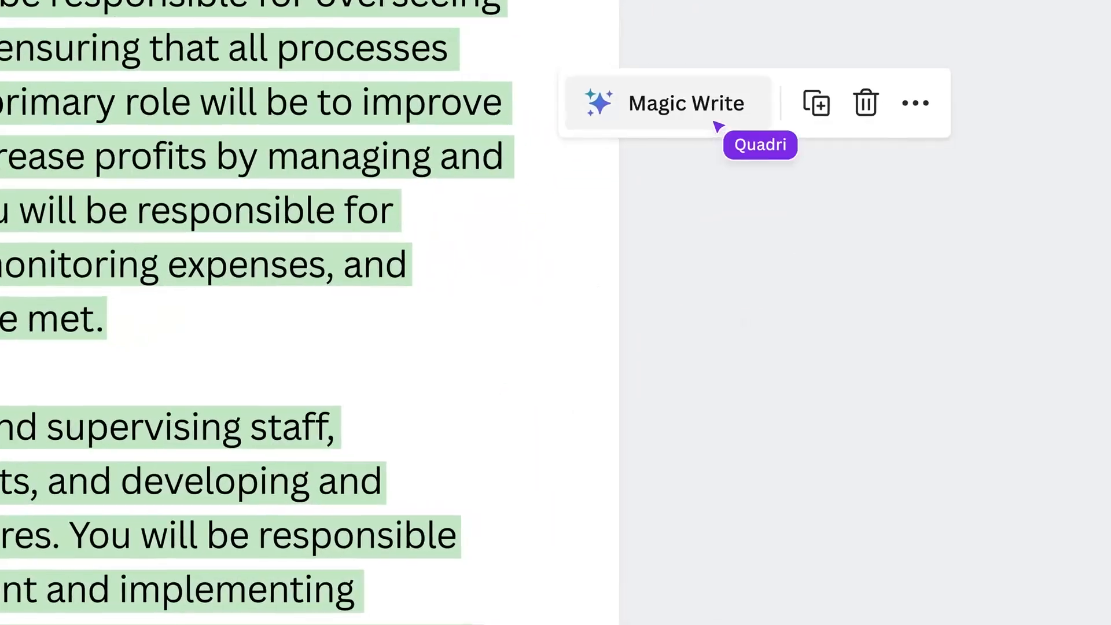
left_click(684, 103)
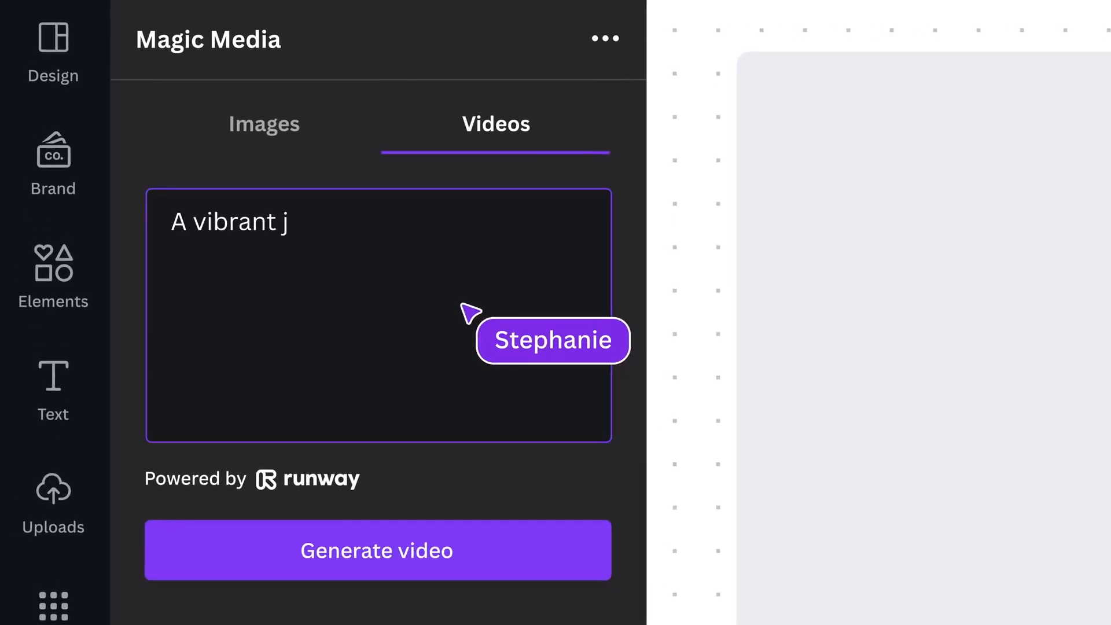